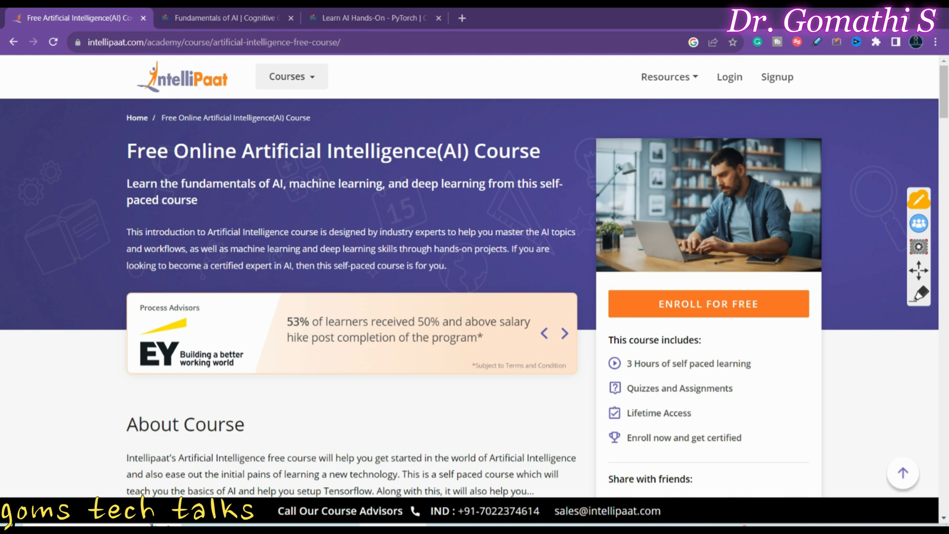
# Step: Highlight the free Artificial Intelligence course title and move down to About Course and the skills list
pyautogui.click(565, 333)
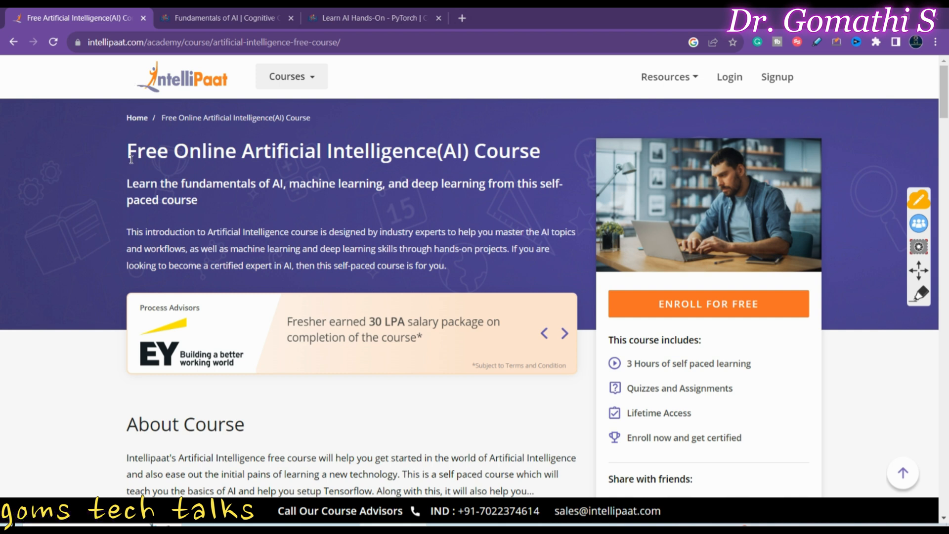
pyautogui.moveTo(128, 150); pyautogui.dragTo(541, 151)
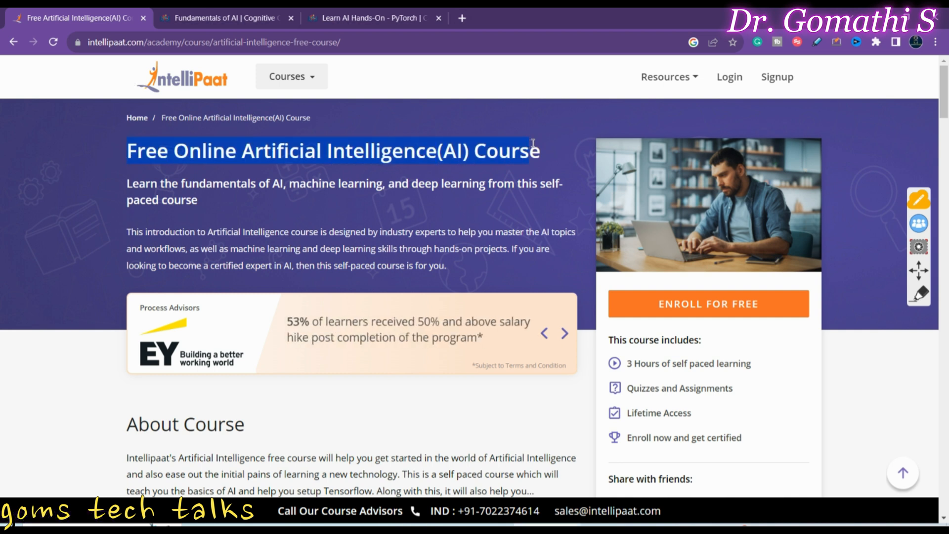
pyautogui.scroll(-3)
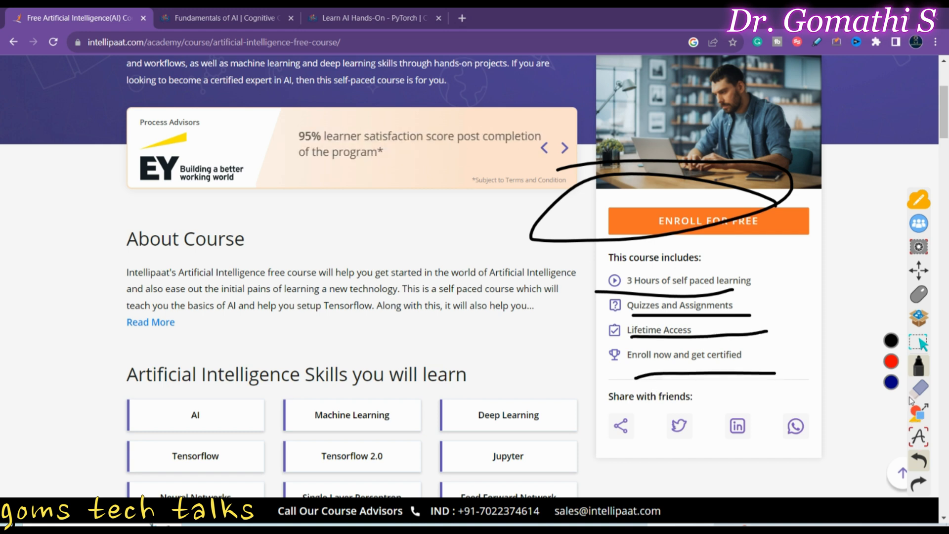
pyautogui.click(918, 388)
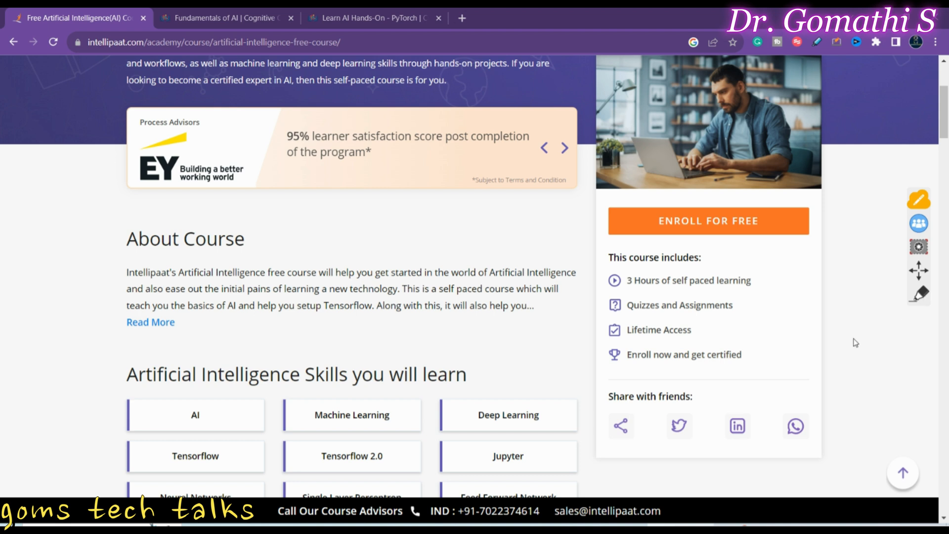
# Step: Reach the Course Curriculum and expand the 'Deep dive into Neural Networks' module
pyautogui.scroll(-3)
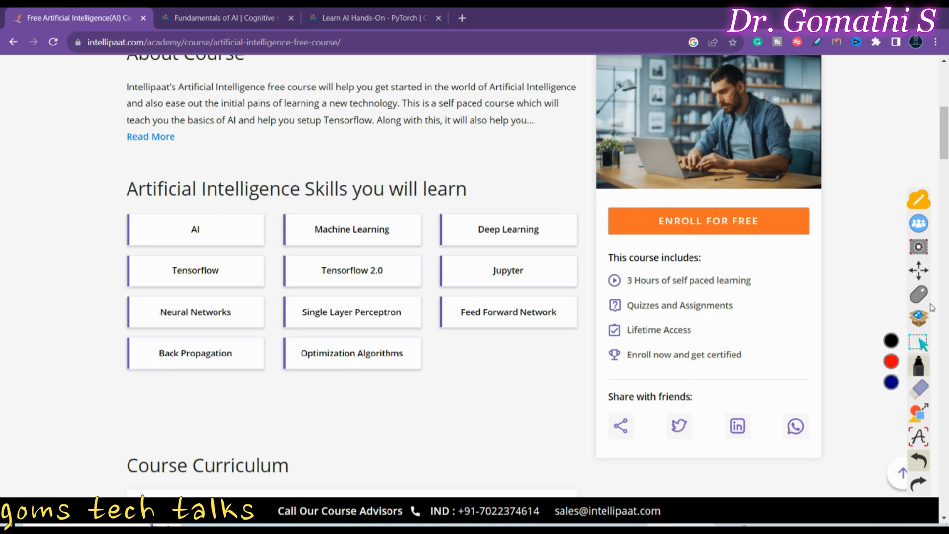
pyautogui.scroll(-3)
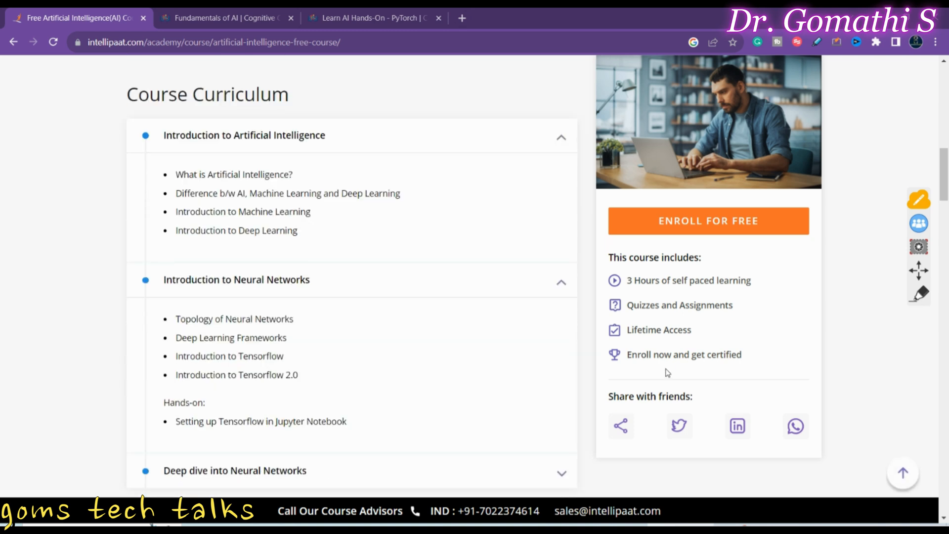
pyautogui.moveTo(526, 397)
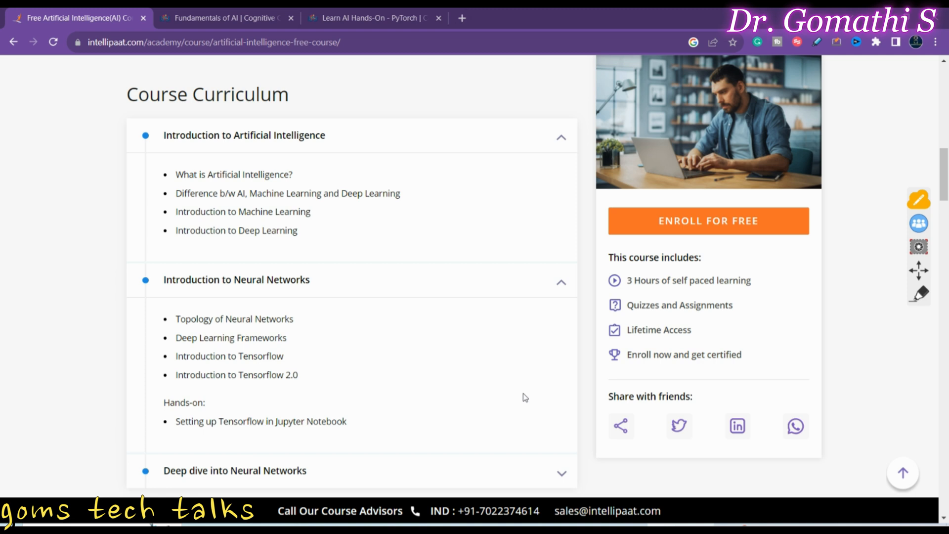
pyautogui.moveTo(187, 172)
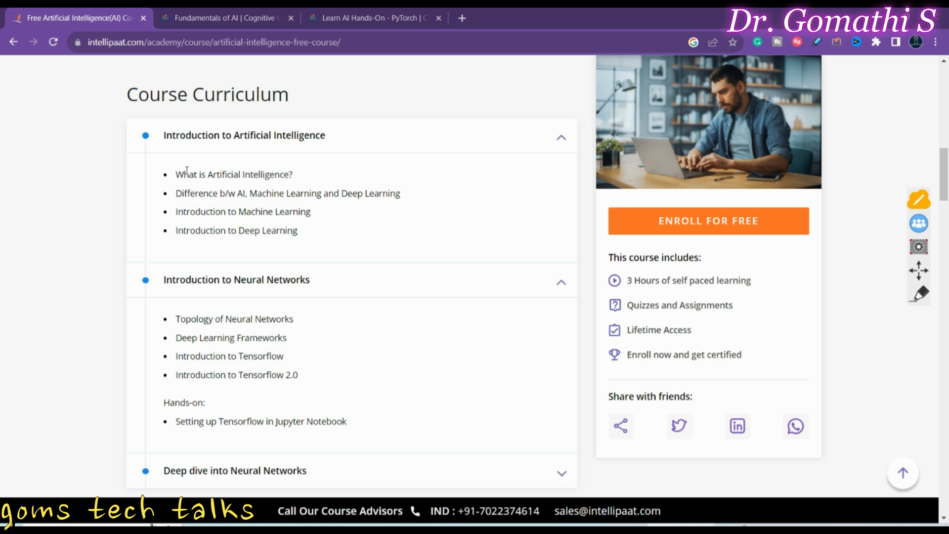
pyautogui.scroll(-3)
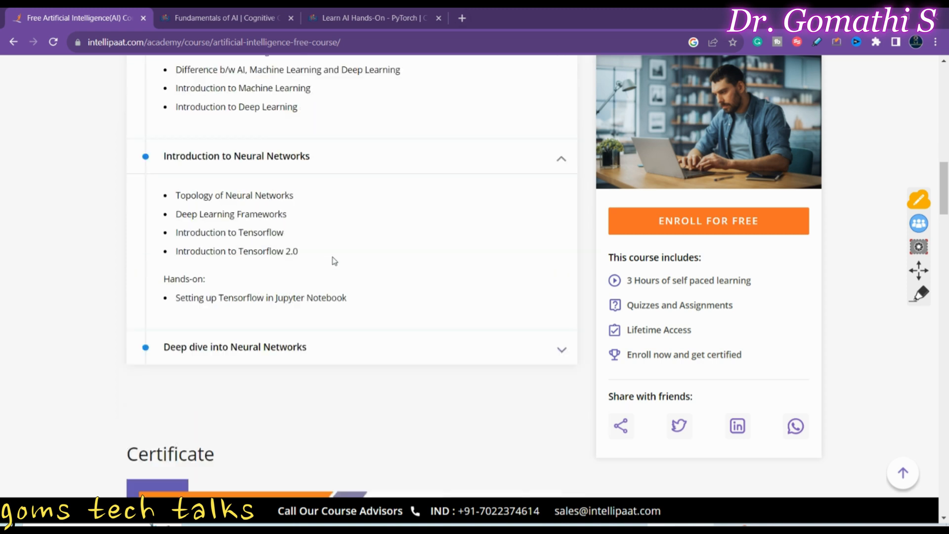
pyautogui.moveTo(337, 332)
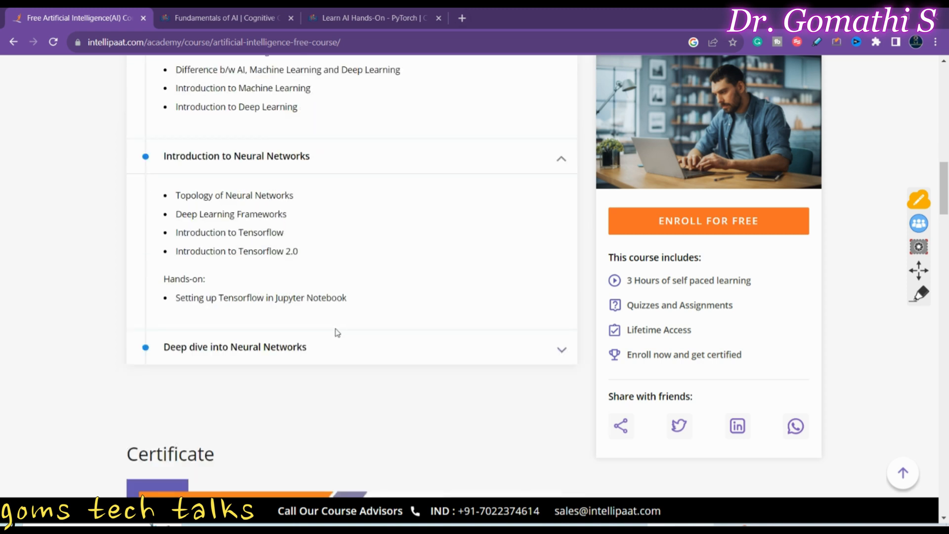
pyautogui.click(236, 347)
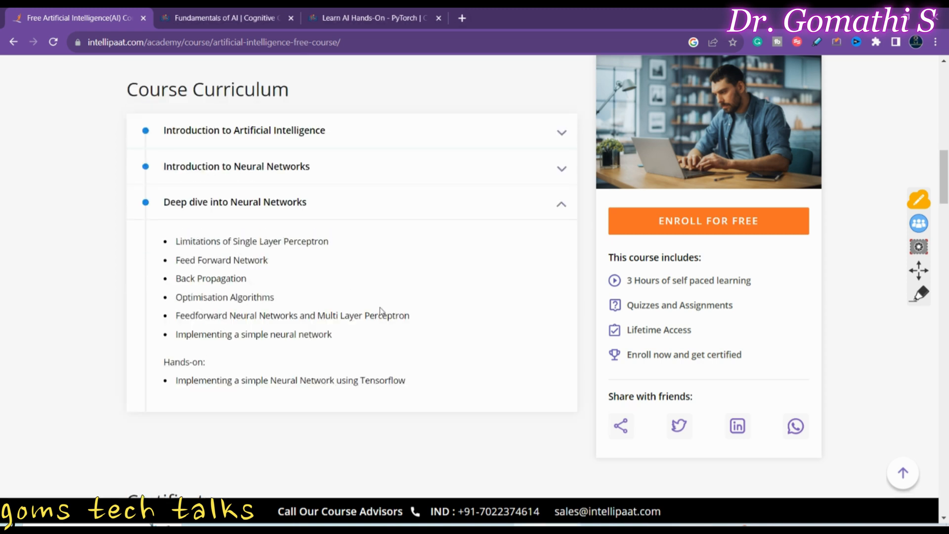
# Step: Continue to the Certificate section with the sample completion certificate in view
pyautogui.scroll(-3)
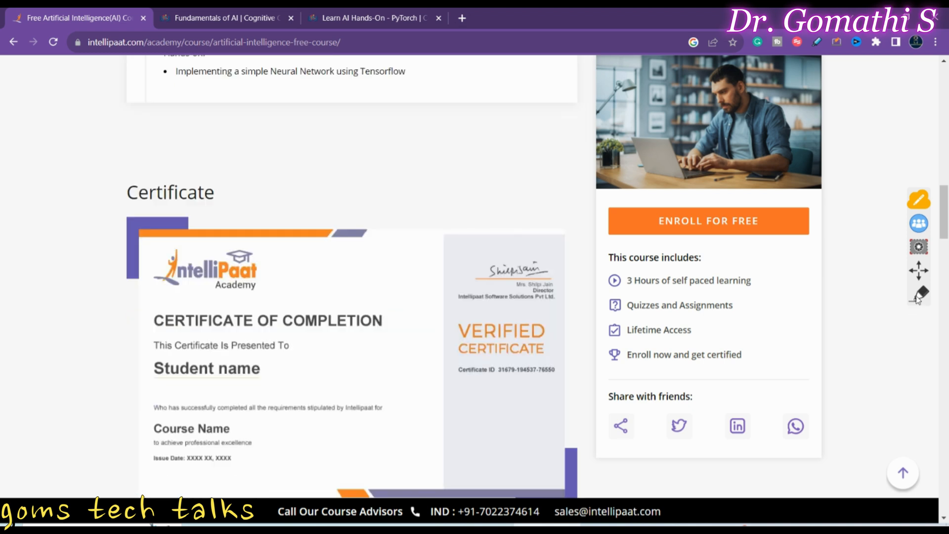
pyautogui.click(919, 292)
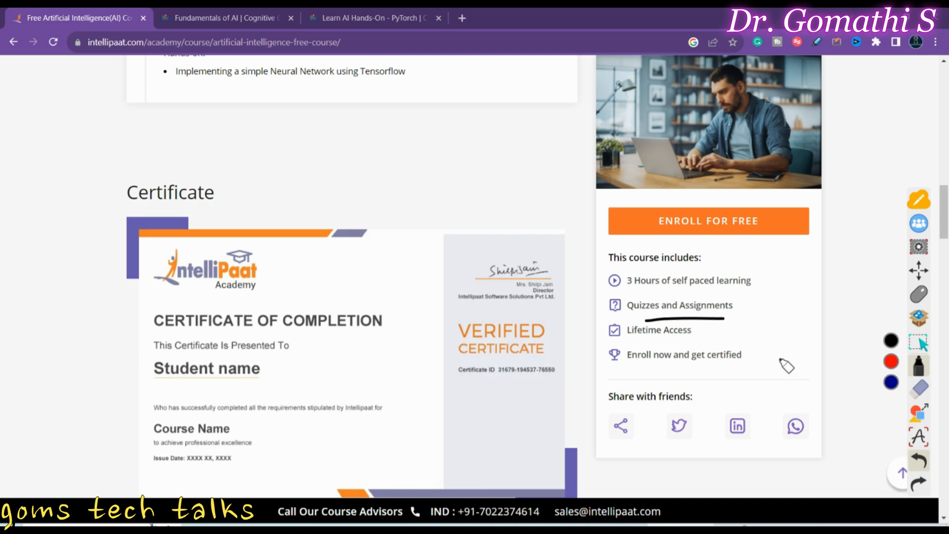
pyautogui.click(921, 388)
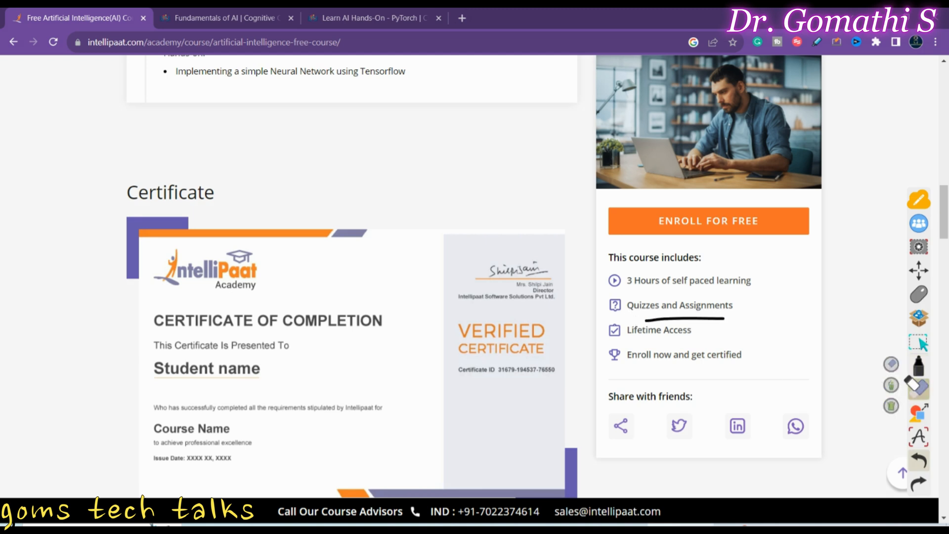
# Step: Underline the Student name field on the sample certificate
pyautogui.scroll(-3)
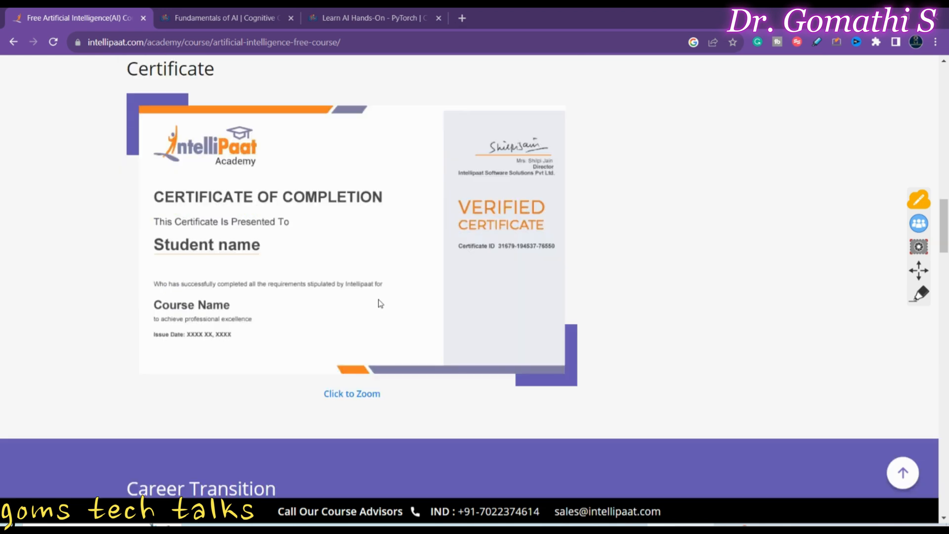
pyautogui.moveTo(584, 178)
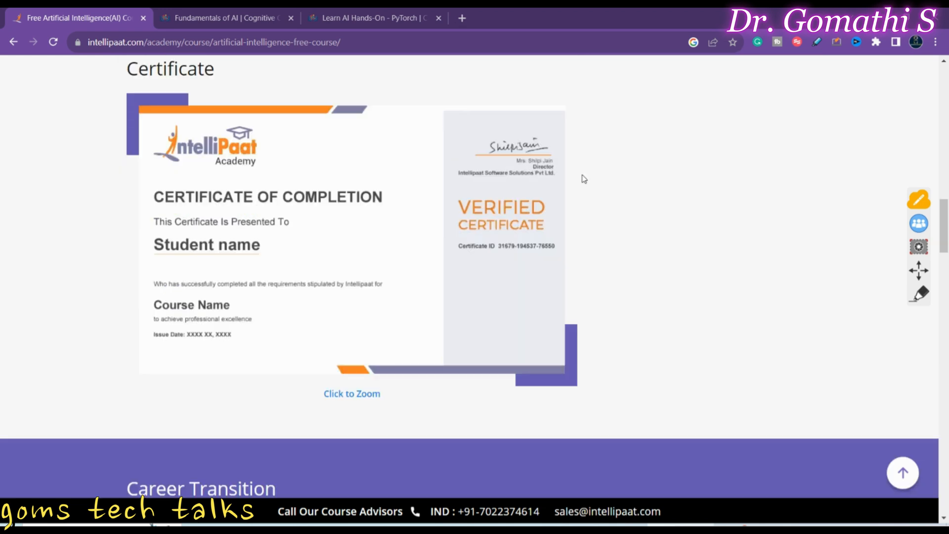
pyautogui.moveTo(591, 307)
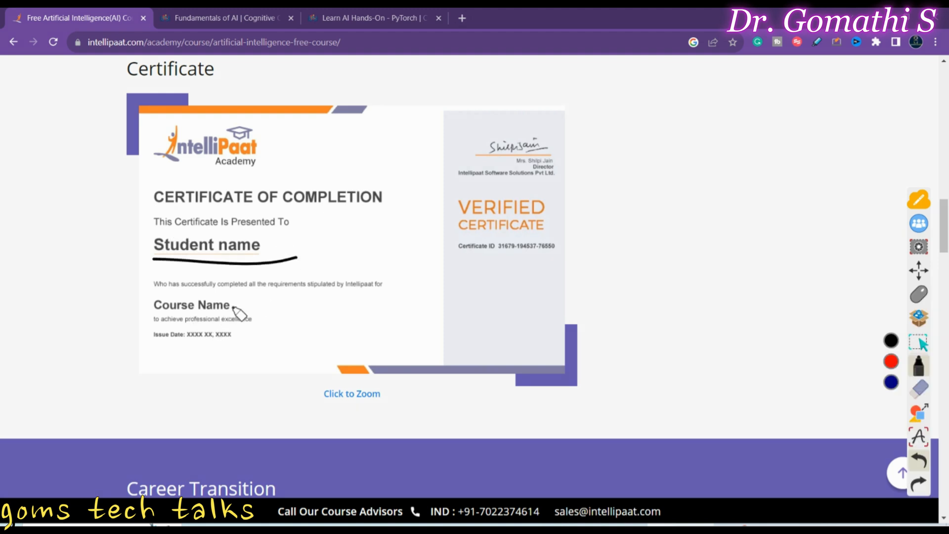
pyautogui.moveTo(236, 315); pyautogui.dragTo(151, 354)
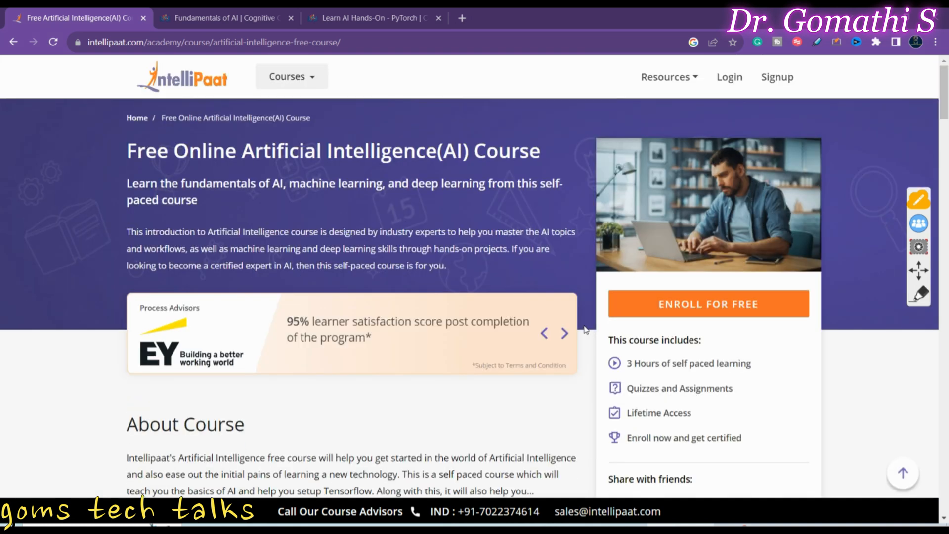
pyautogui.moveTo(770, 84)
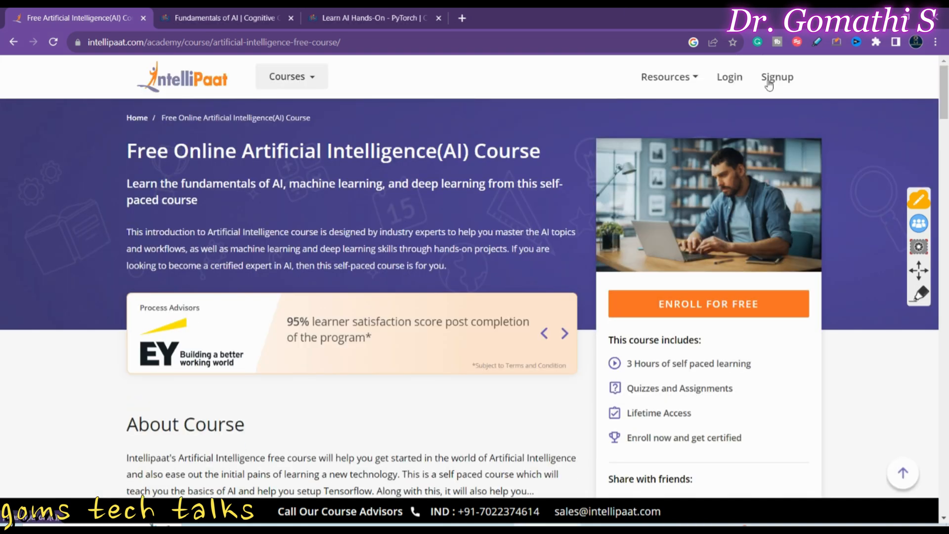
pyautogui.click(777, 77)
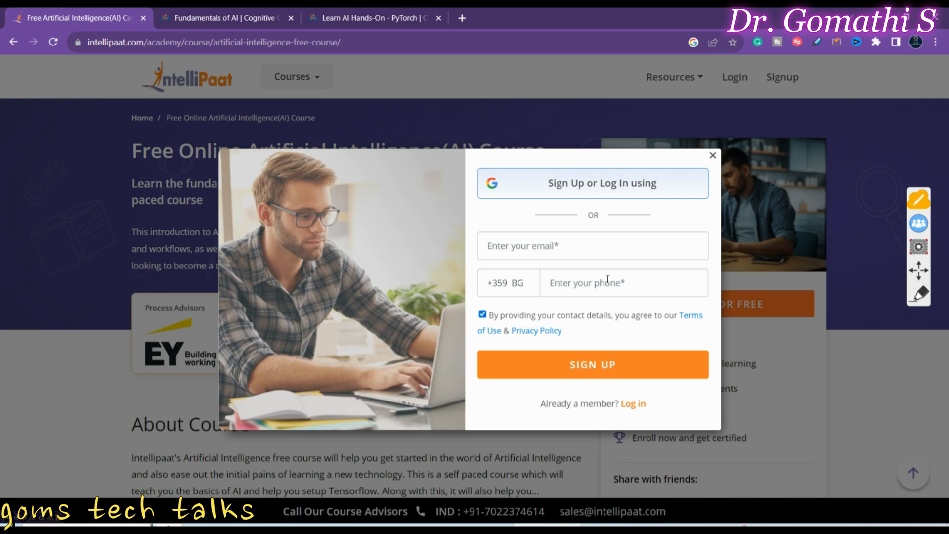
pyautogui.moveTo(649, 352)
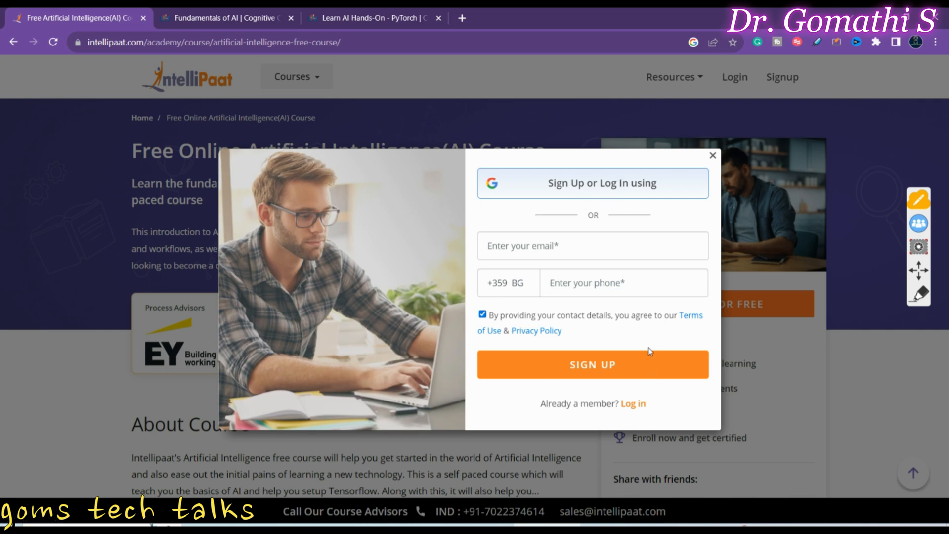
pyautogui.click(713, 155)
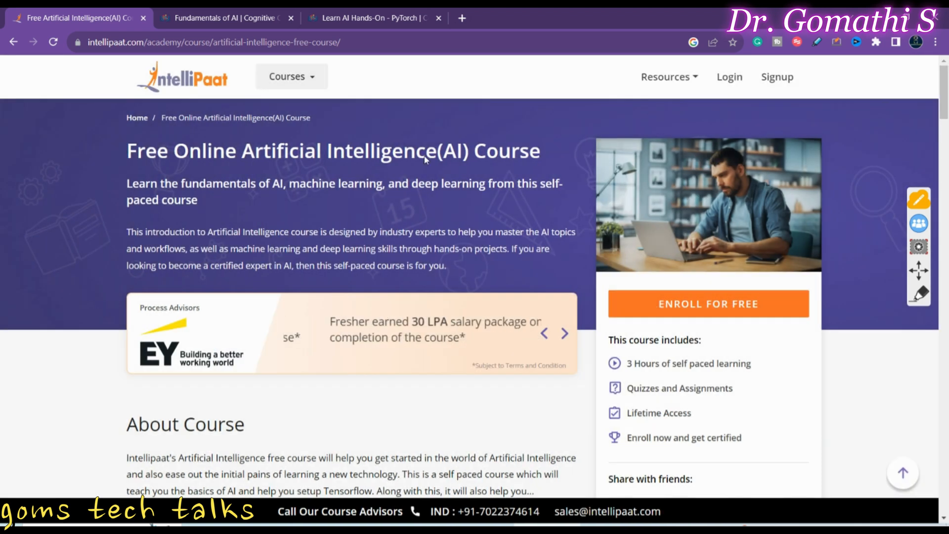
# Step: Switch to the Fundamentals of AI learning path and write IBM below its banner
pyautogui.click(223, 18)
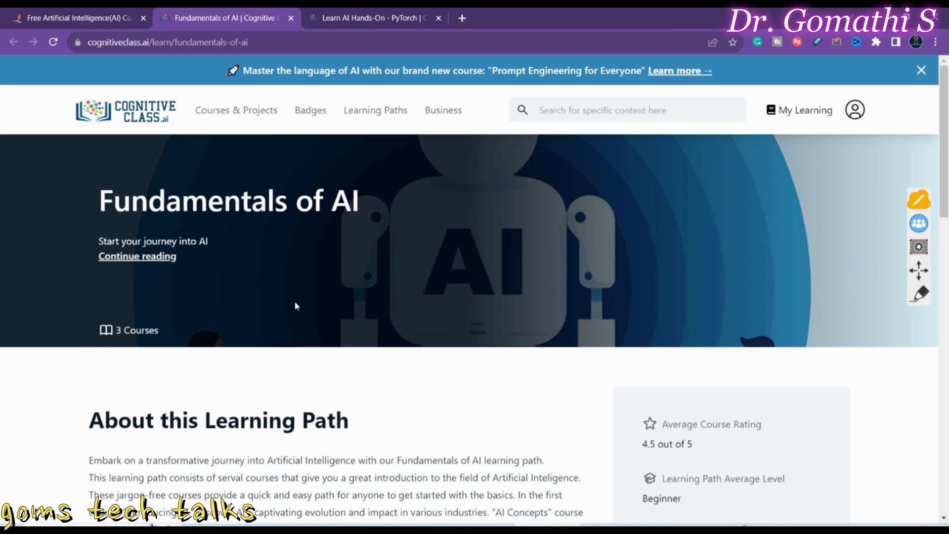
pyautogui.moveTo(919, 299)
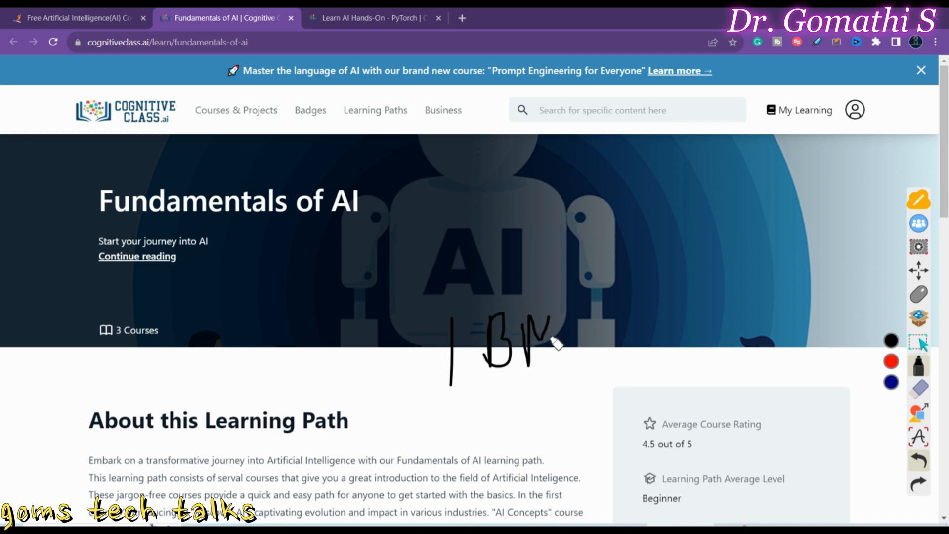
pyautogui.moveTo(390, 399); pyautogui.dragTo(575, 425)
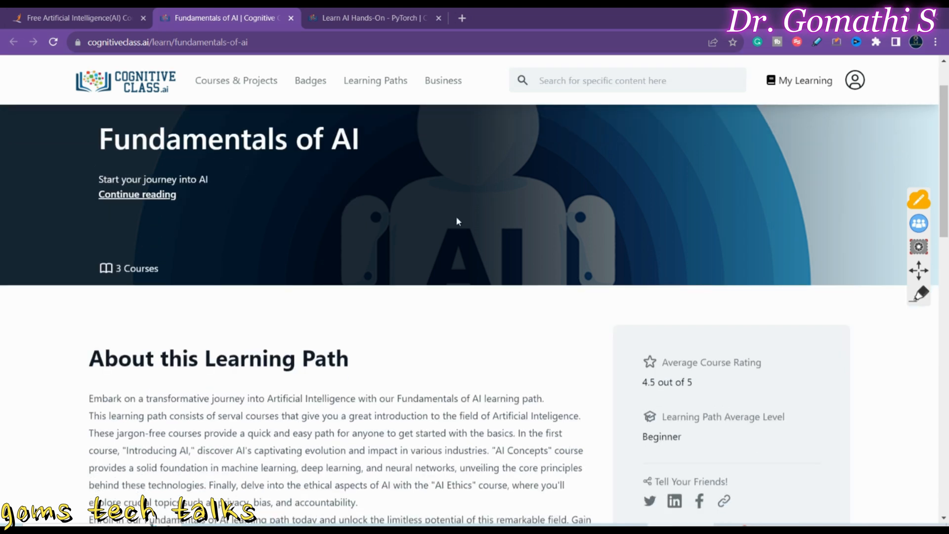
pyautogui.scroll(-3)
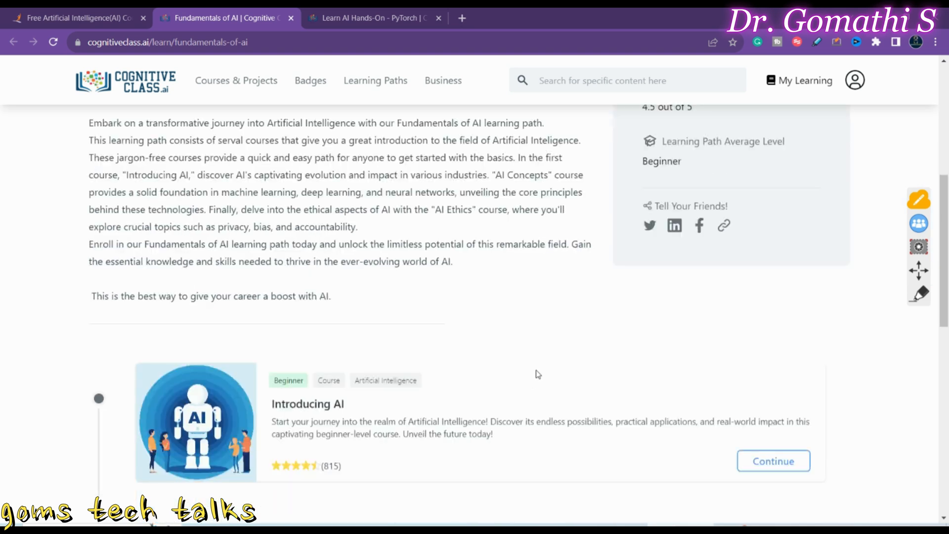
pyautogui.scroll(-3)
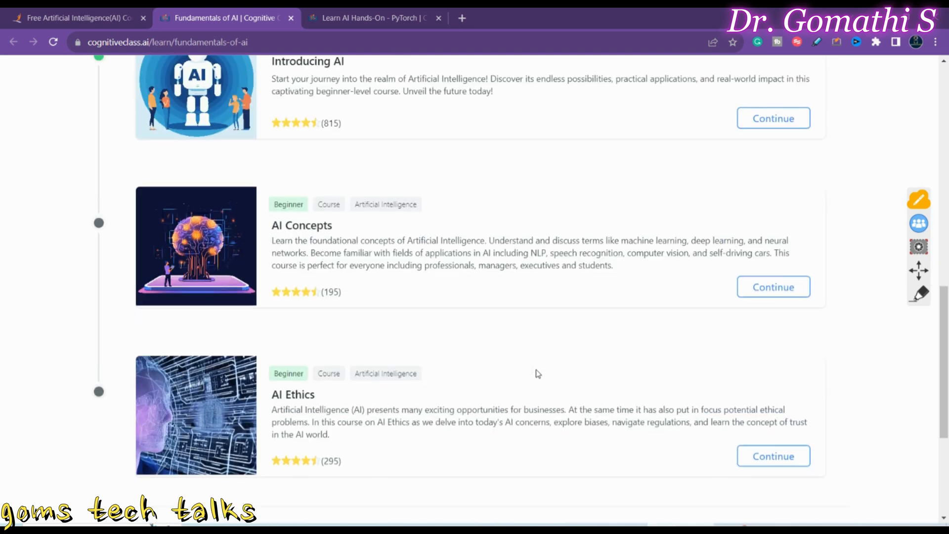
# Step: Mark the learning path and bring its three courses (Introducing AI, AI Concepts, AI Ethics) into view
pyautogui.scroll(3)
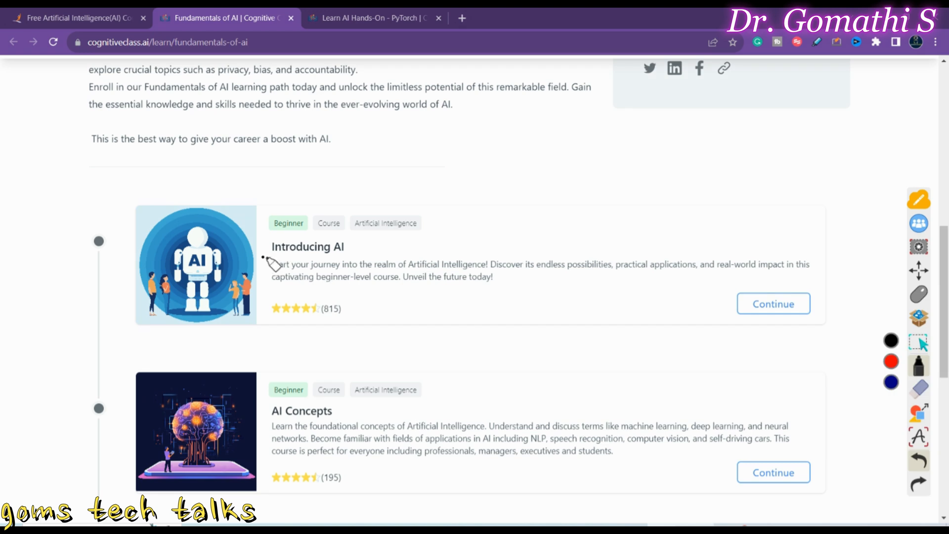
pyautogui.moveTo(271, 258); pyautogui.dragTo(388, 258)
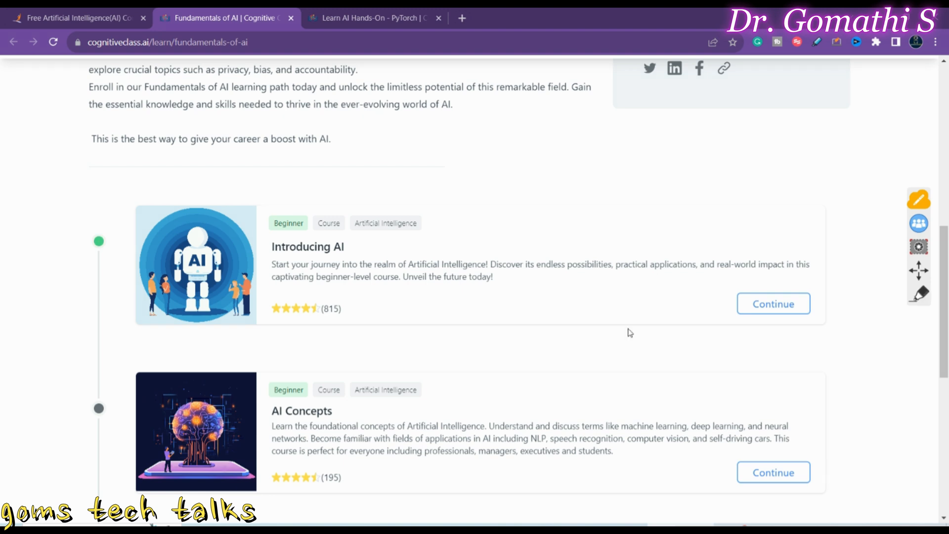
pyautogui.scroll(-3)
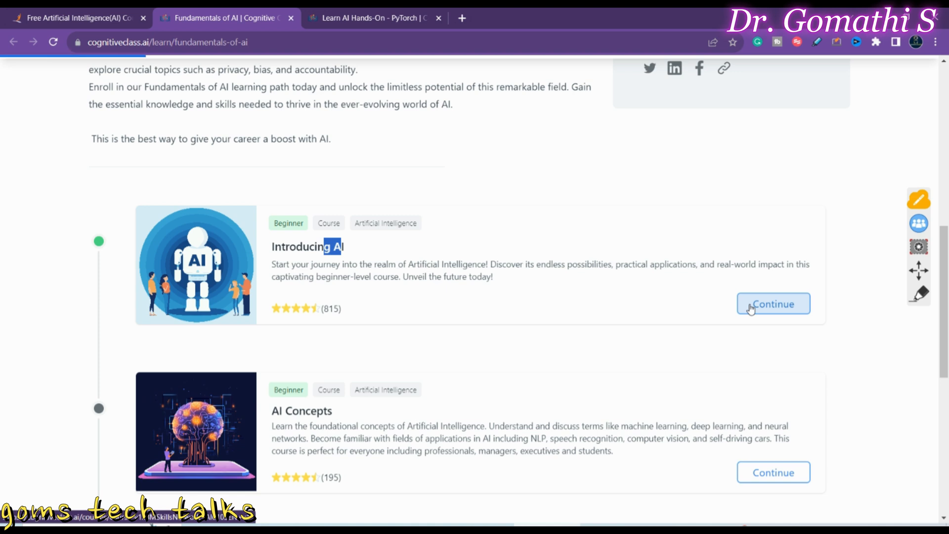
pyautogui.click(773, 304)
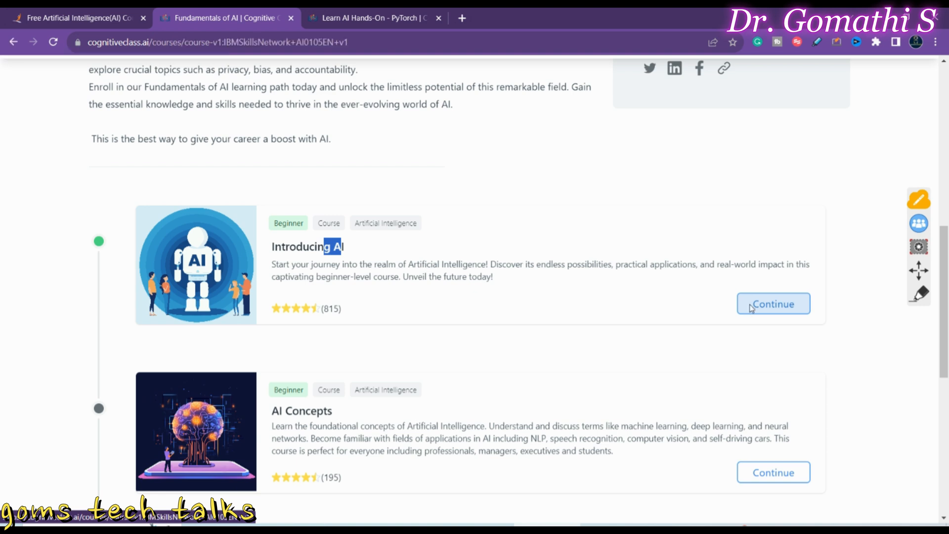
pyautogui.click(773, 304)
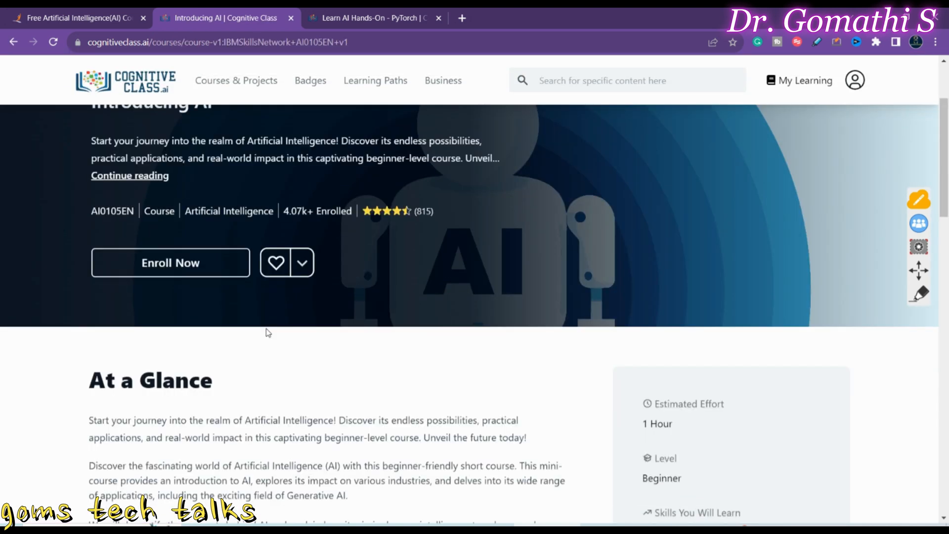
pyautogui.scroll(-3)
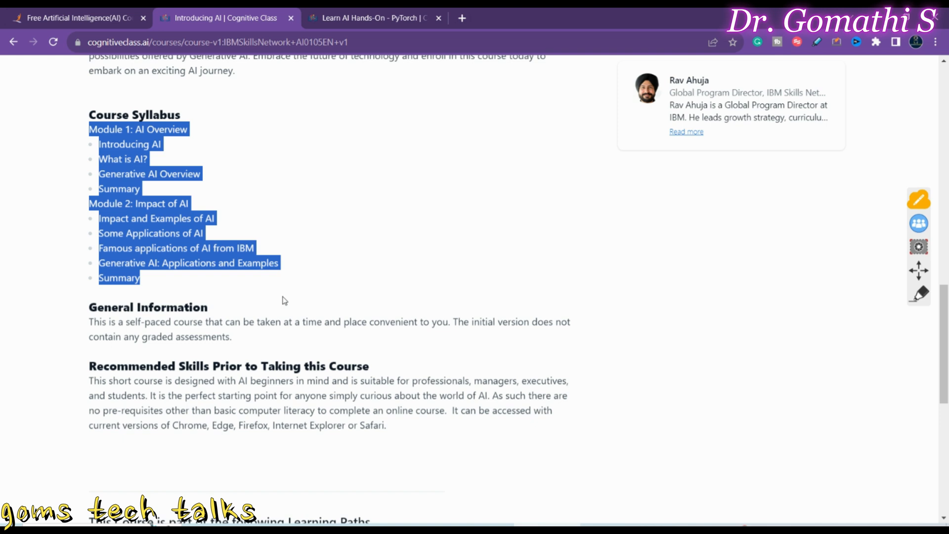
pyautogui.scroll(3)
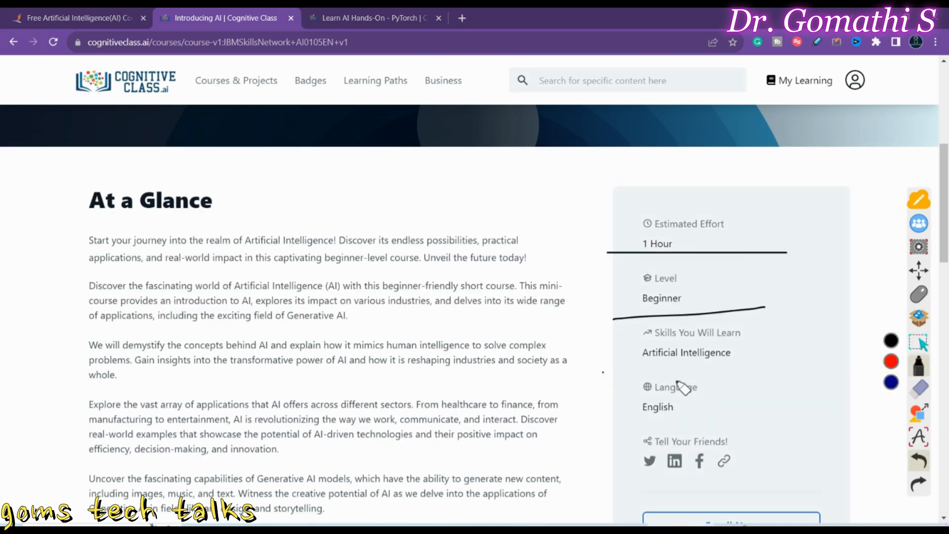
pyautogui.moveTo(597, 372); pyautogui.dragTo(859, 369)
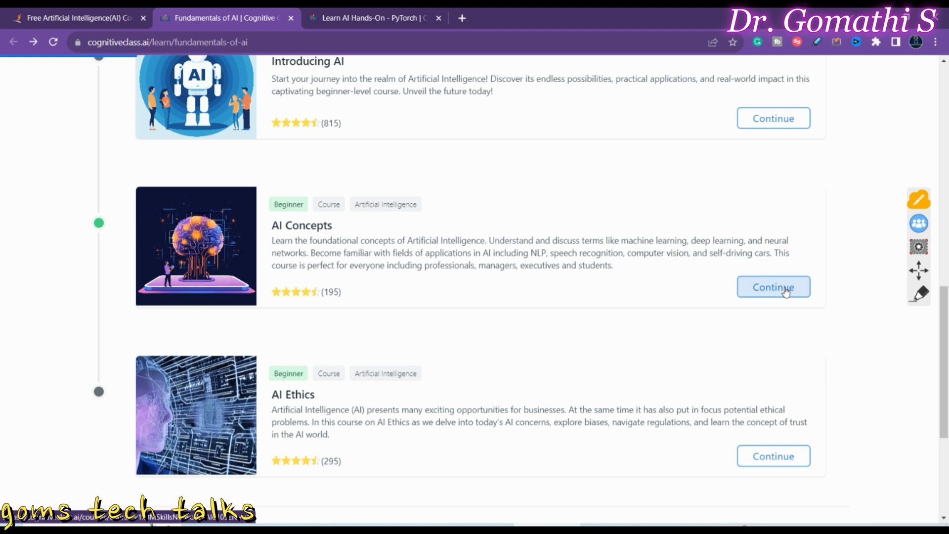
pyautogui.click(773, 287)
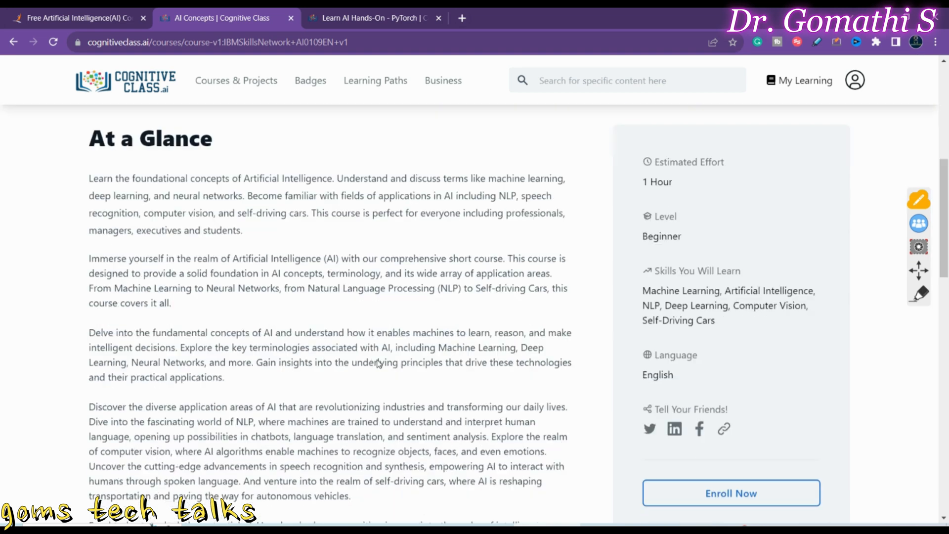
pyautogui.scroll(-3)
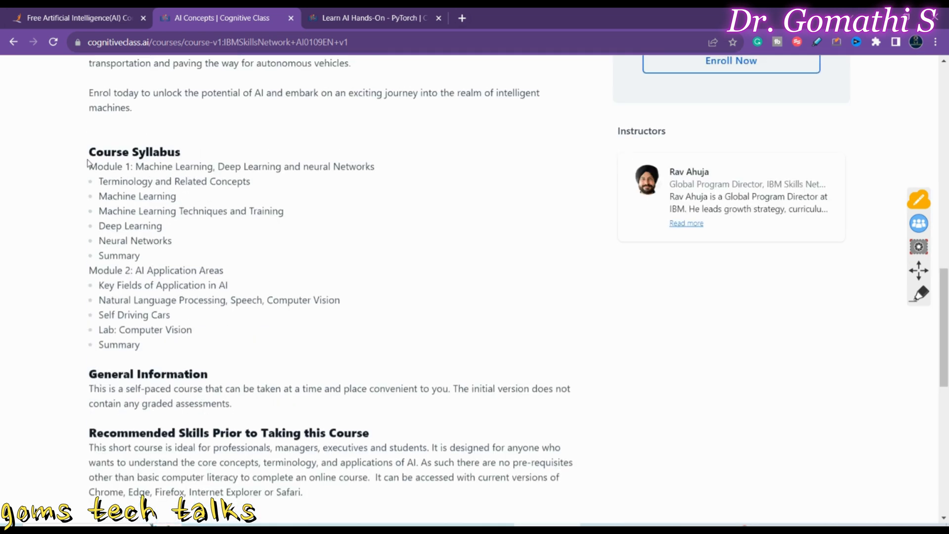
pyautogui.moveTo(89, 166); pyautogui.dragTo(251, 181)
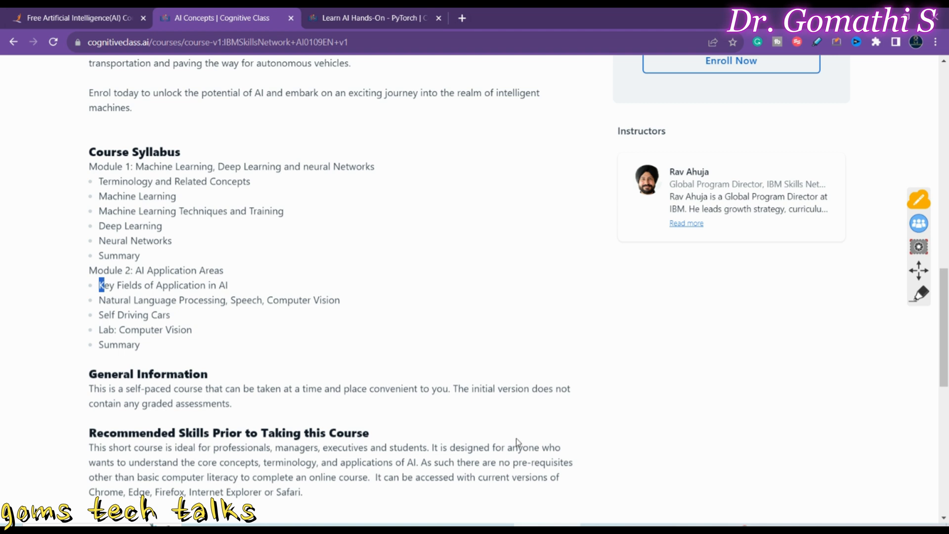
pyautogui.scroll(3)
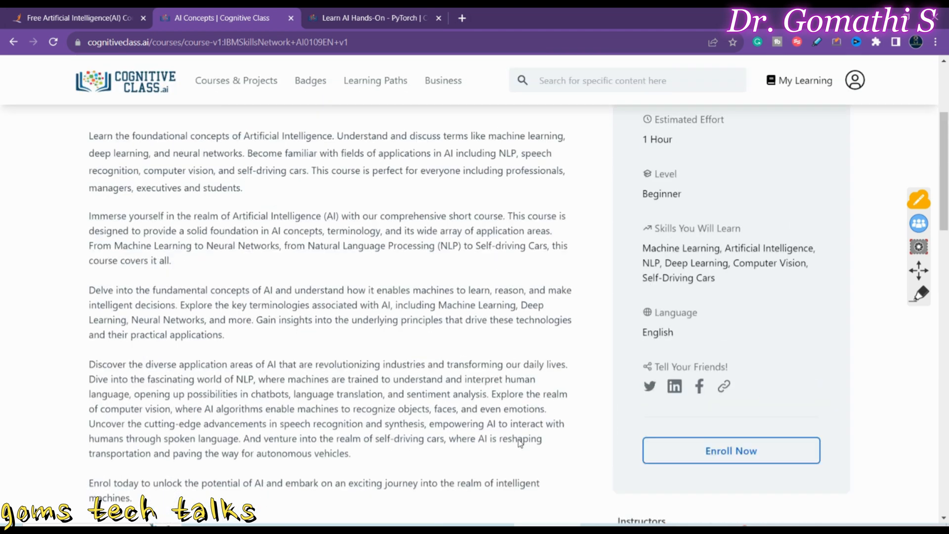
pyautogui.scroll(3)
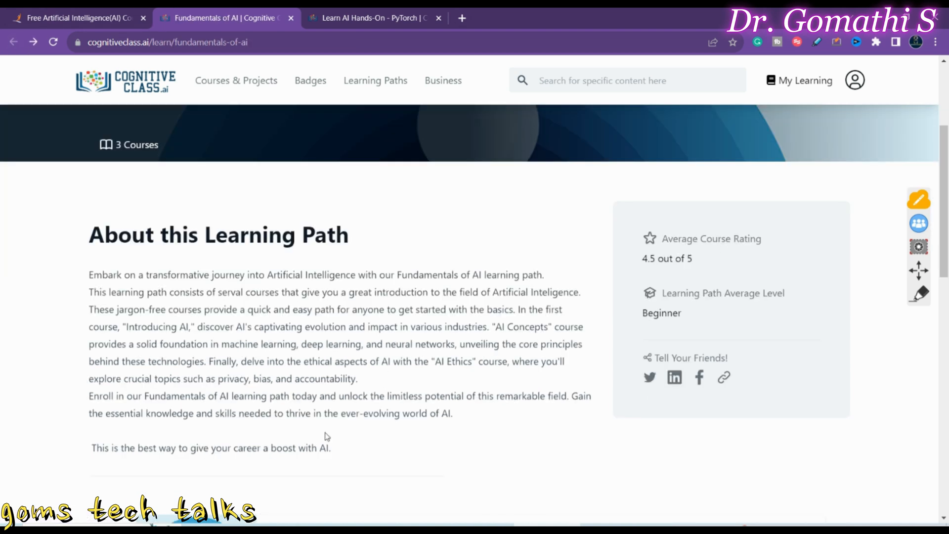
pyautogui.scroll(-3)
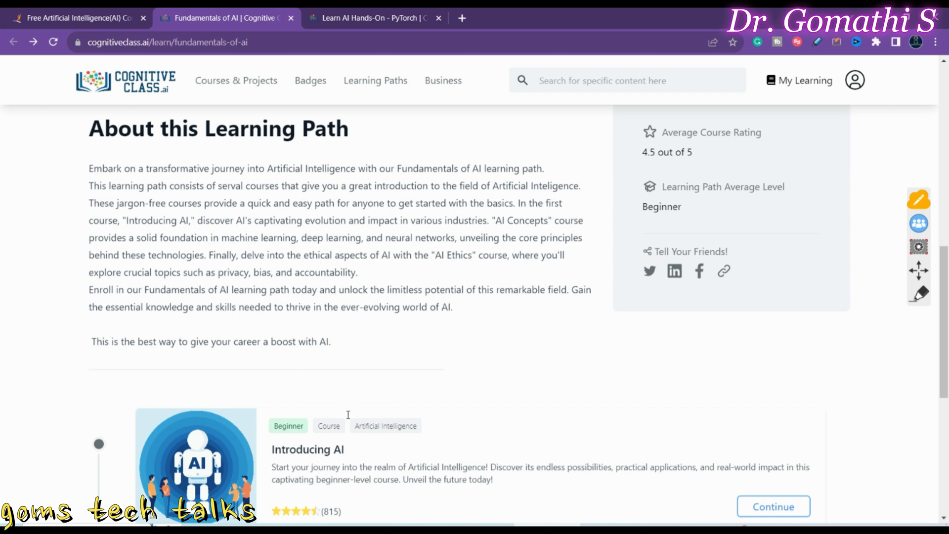
pyautogui.scroll(-3)
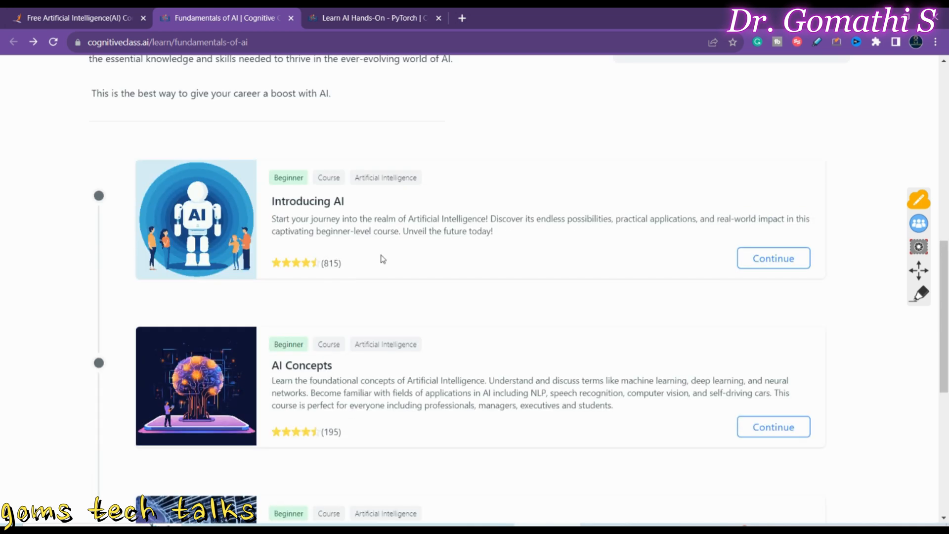
pyautogui.scroll(-3)
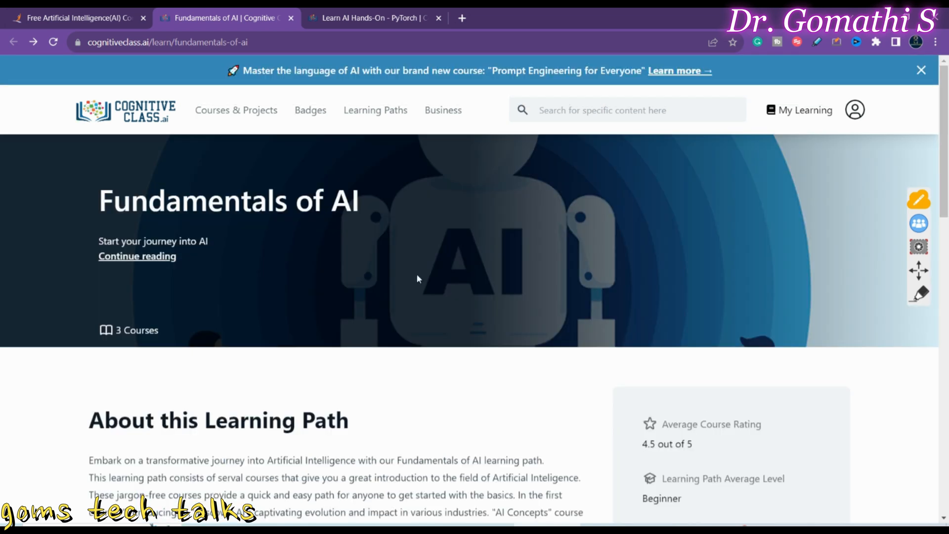
# Step: Switch to the Learn AI Hands-On - PyTorch path and highlight the hotdog image recognition course title
pyautogui.click(369, 18)
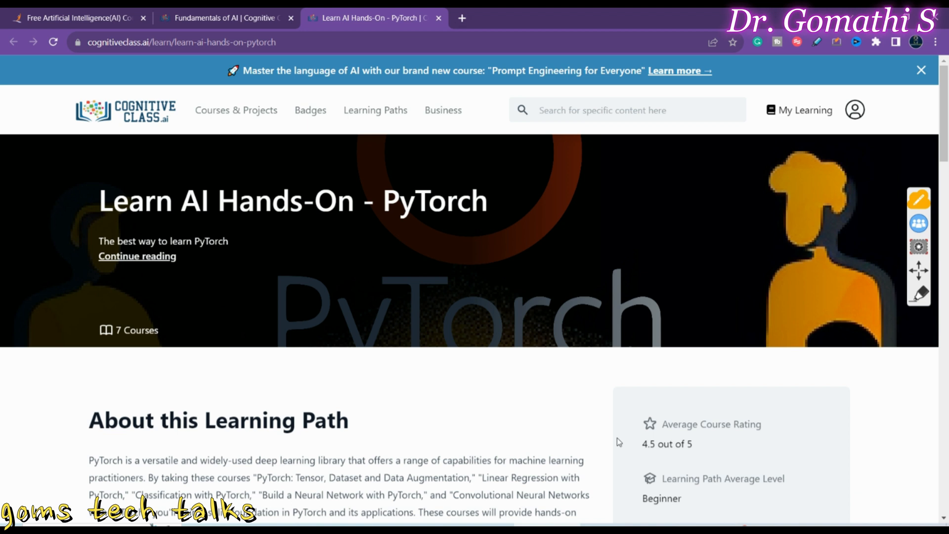
pyautogui.moveTo(161, 231)
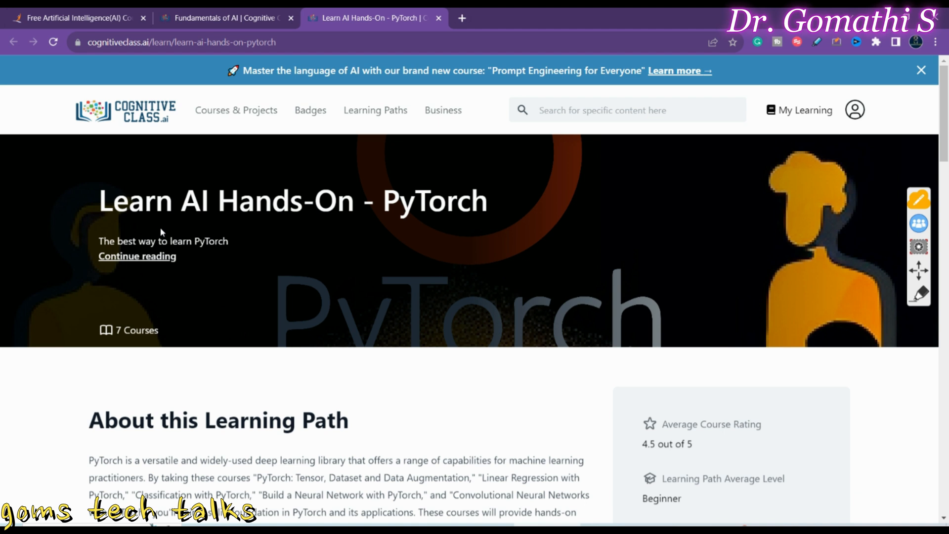
pyautogui.moveTo(211, 10)
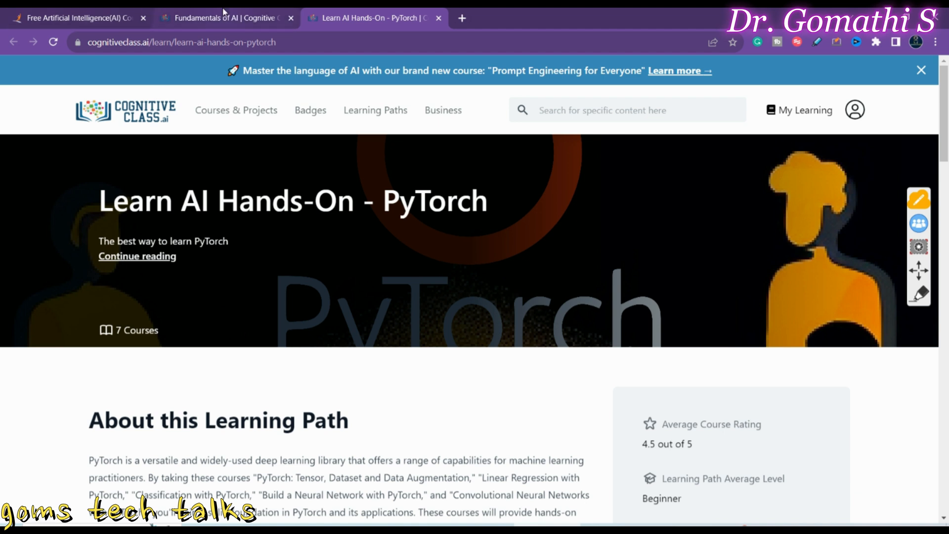
pyautogui.moveTo(222, 10)
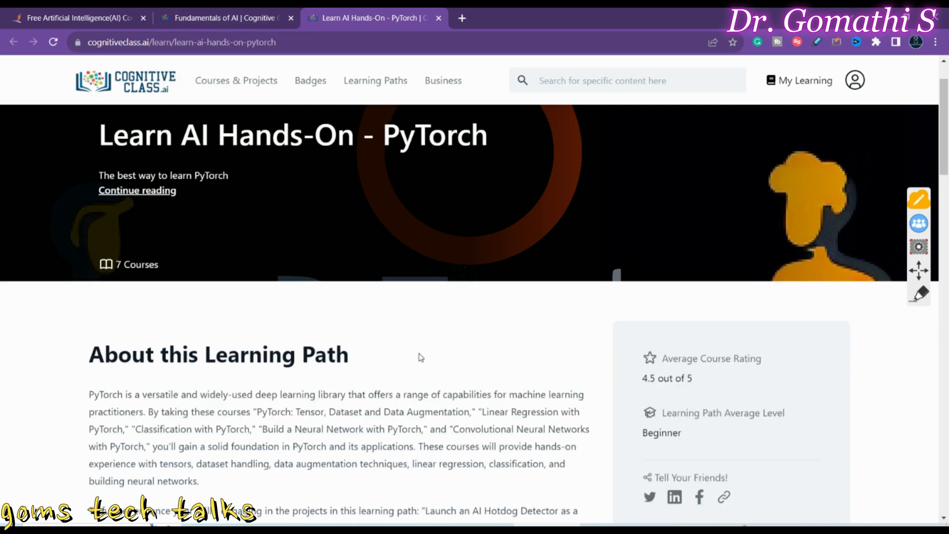
pyautogui.scroll(-3)
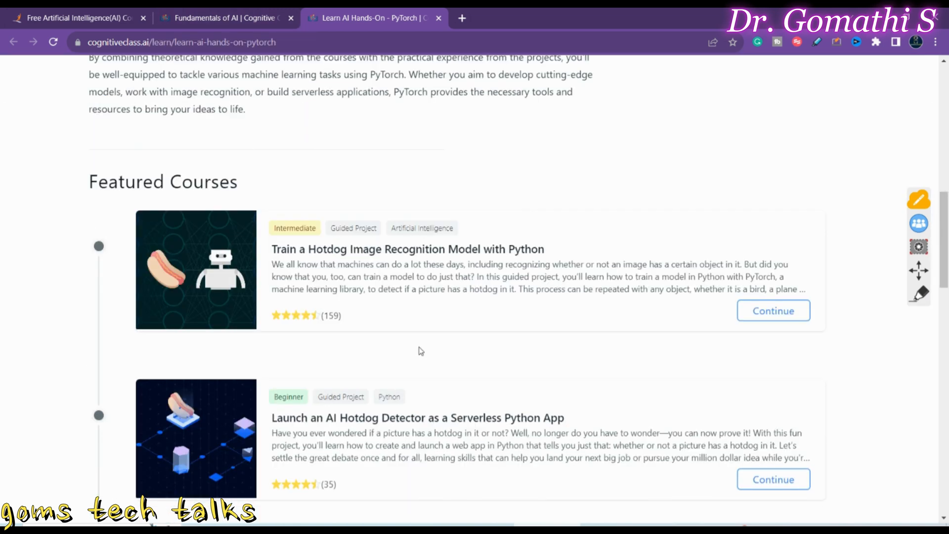
pyautogui.doubleClick(407, 249)
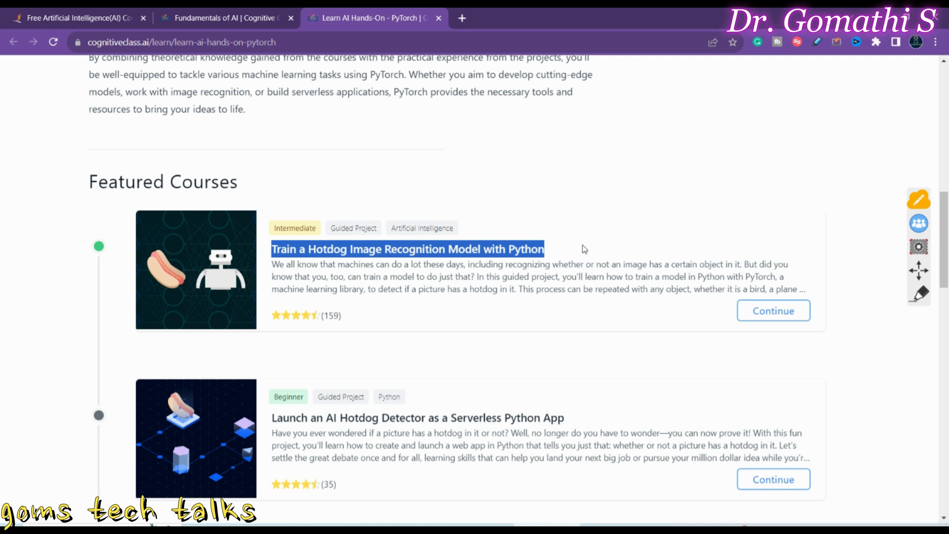
pyautogui.moveTo(543, 356)
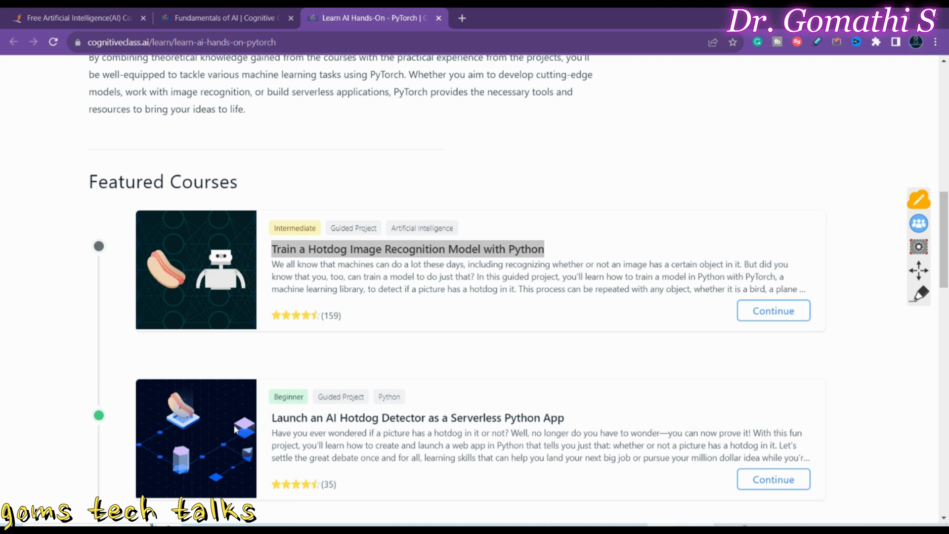
# Step: Review the remaining featured PyTorch courses down the page
pyautogui.scroll(-3)
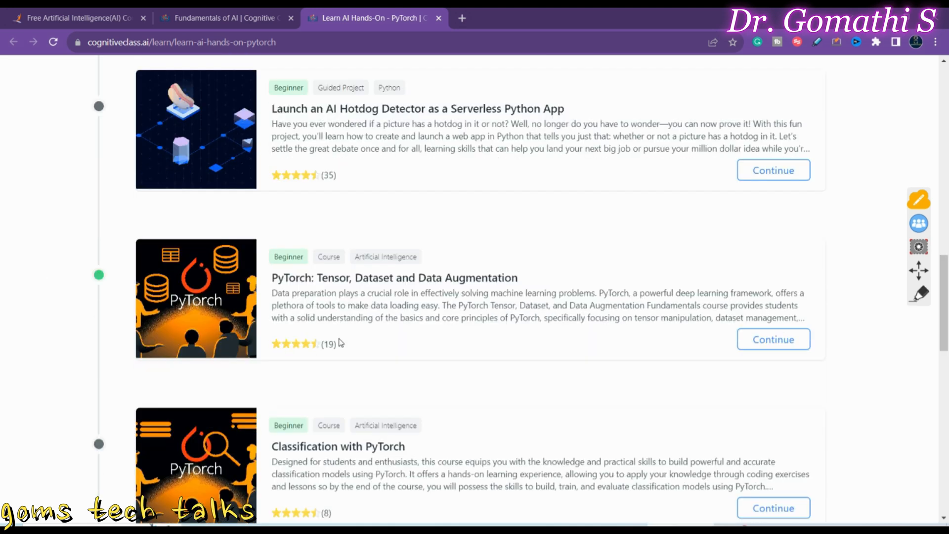
pyautogui.scroll(-3)
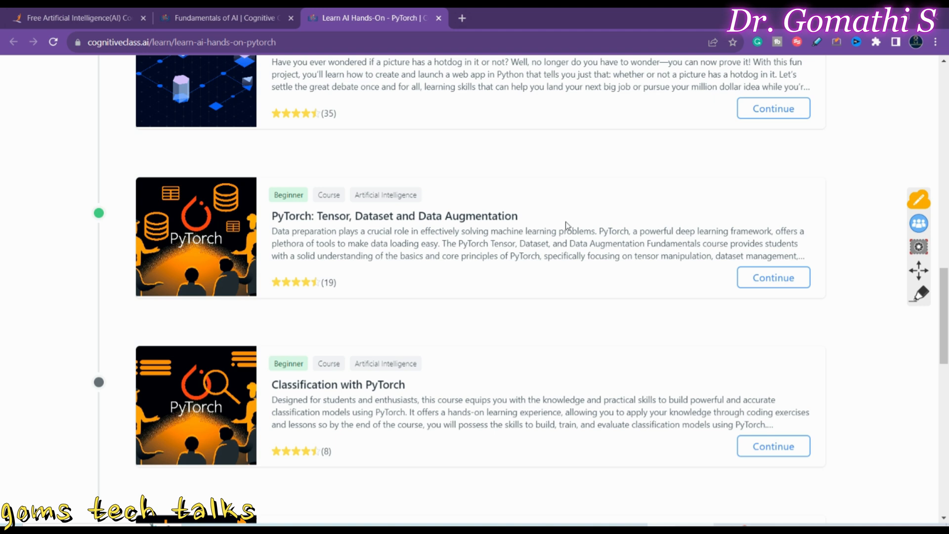
pyautogui.scroll(-3)
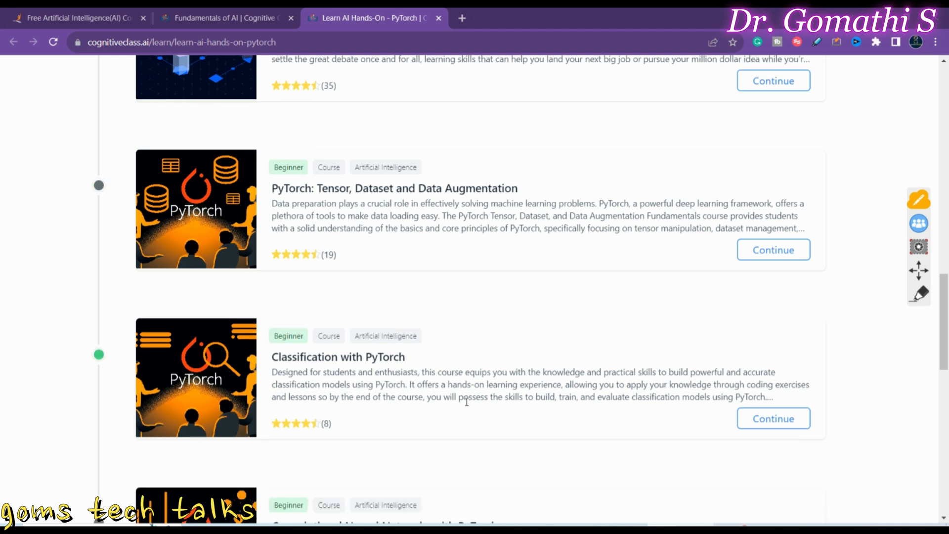
pyautogui.scroll(-3)
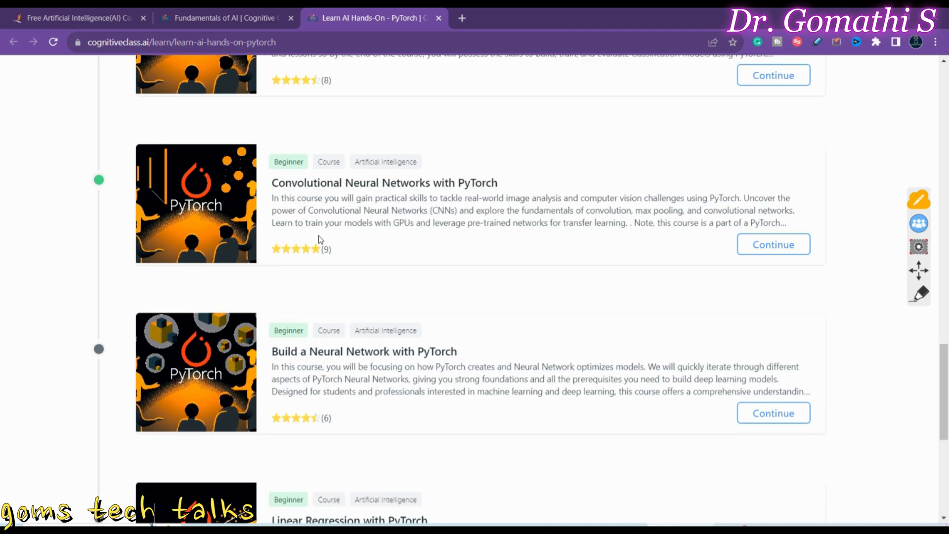
pyautogui.scroll(-3)
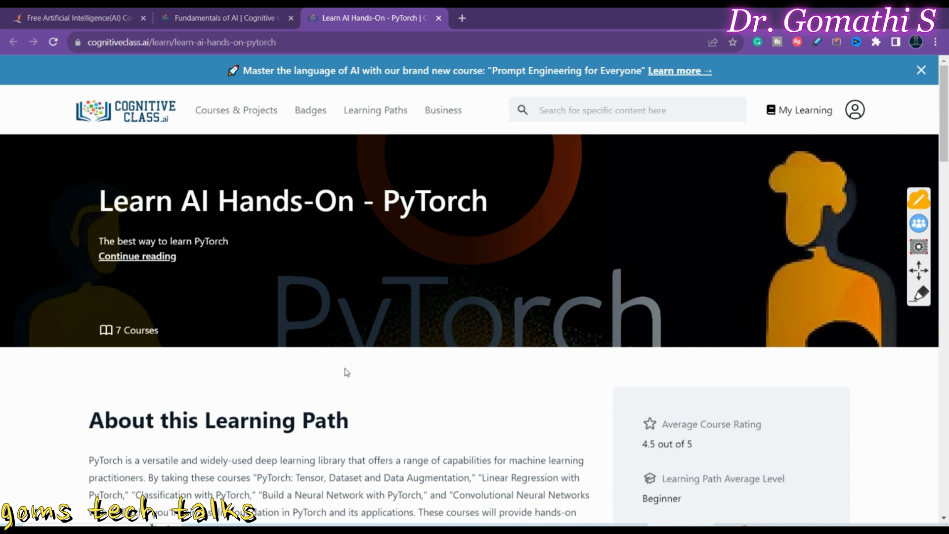
# Step: Continue into the 'Train a Hotdog Image Recognition Model with Python' guided project page
pyautogui.scroll(-3)
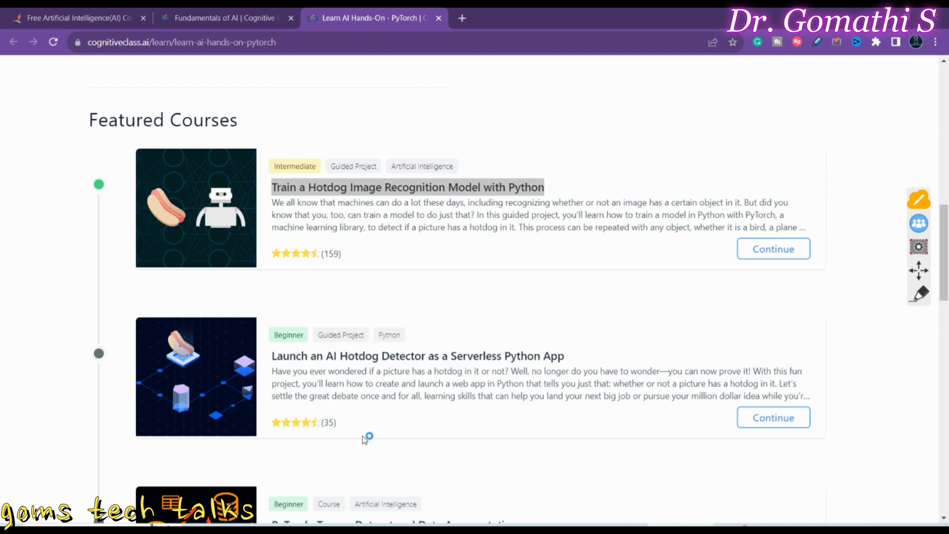
pyautogui.moveTo(395, 257)
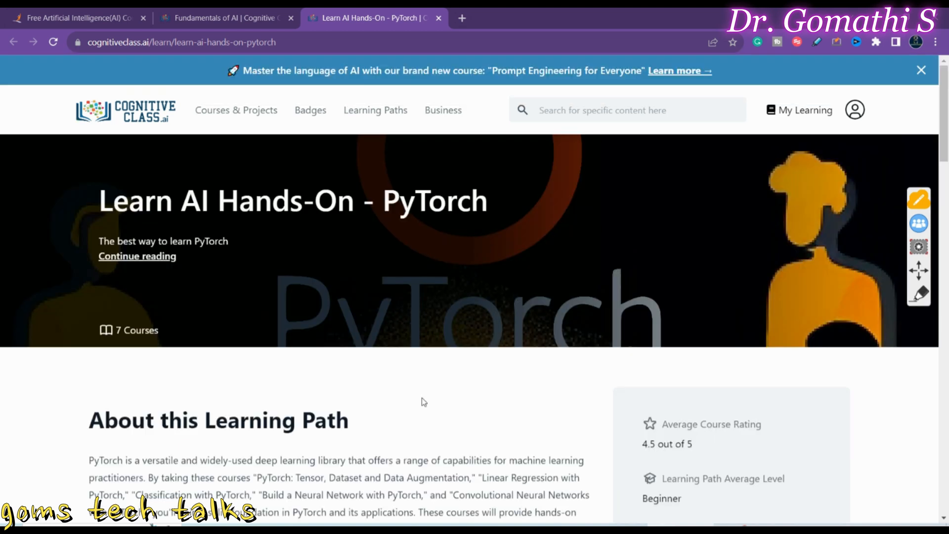
pyautogui.scroll(-3)
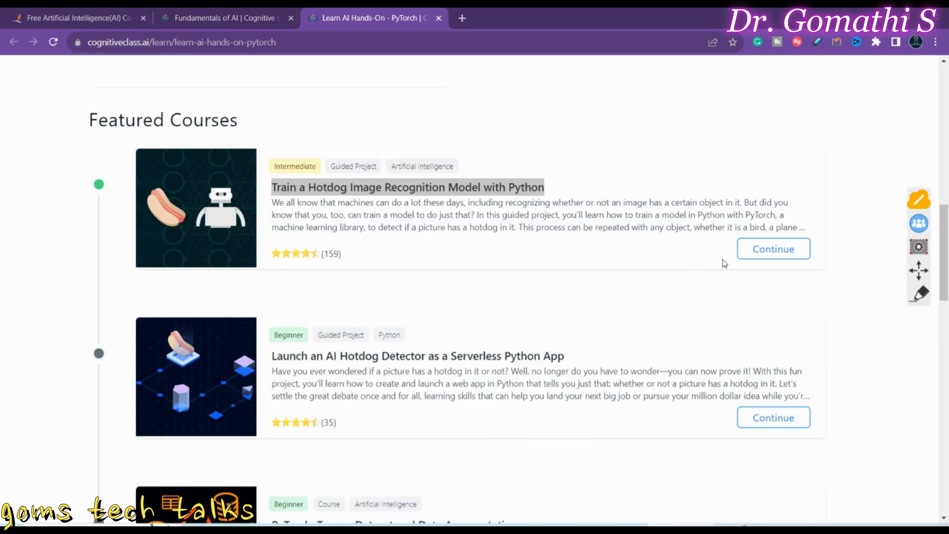
pyautogui.click(773, 249)
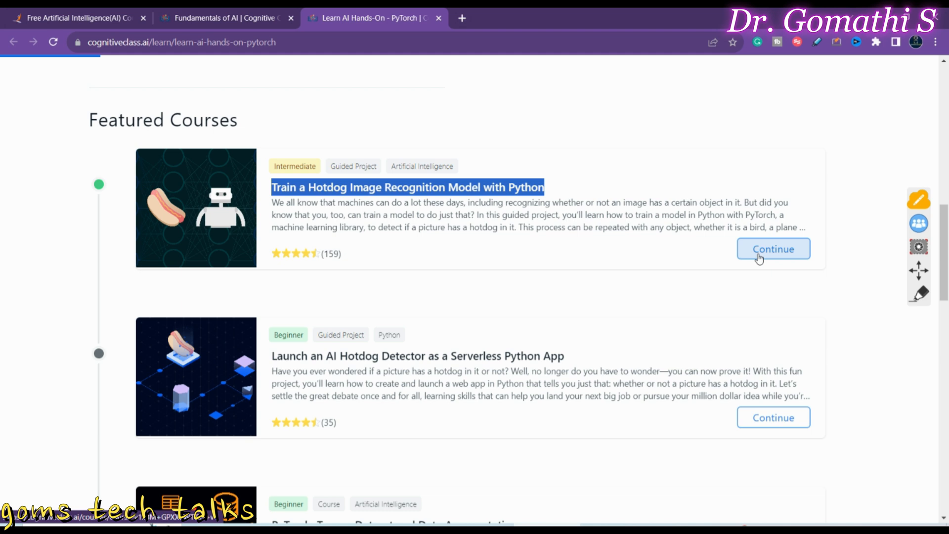
pyautogui.moveTo(437, 243)
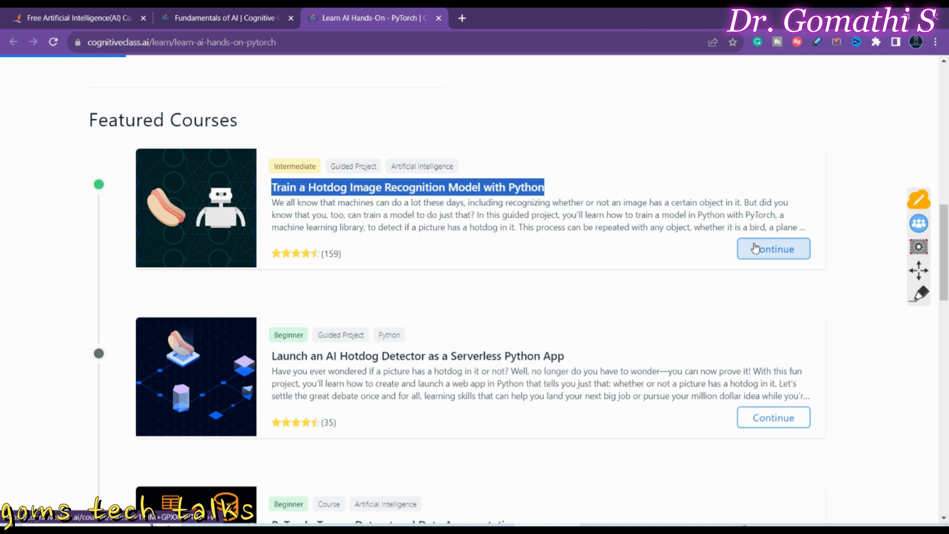
pyautogui.click(773, 249)
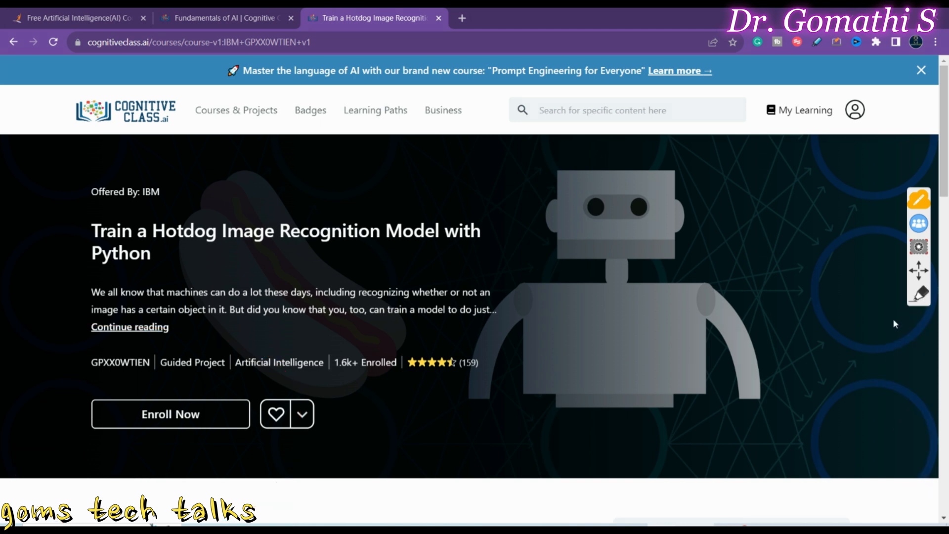
pyautogui.scroll(-3)
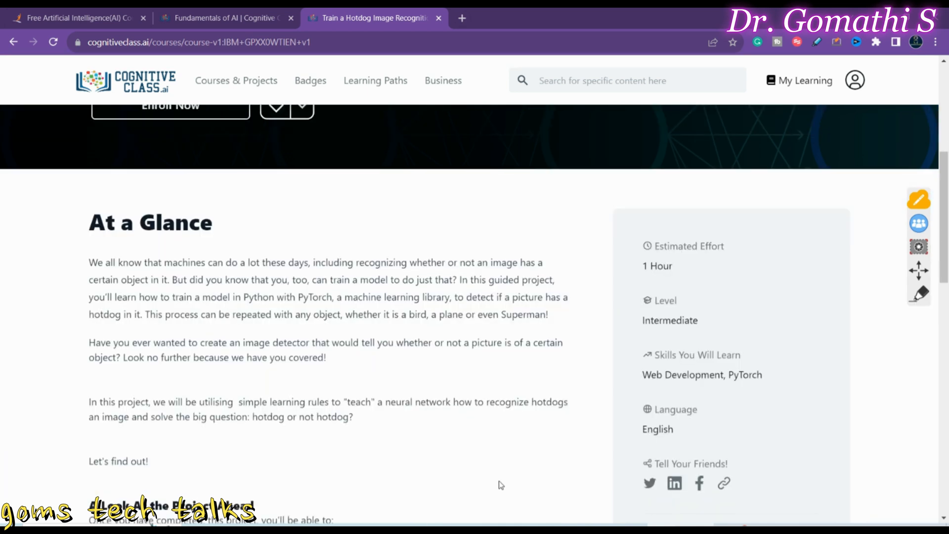
pyautogui.scroll(-3)
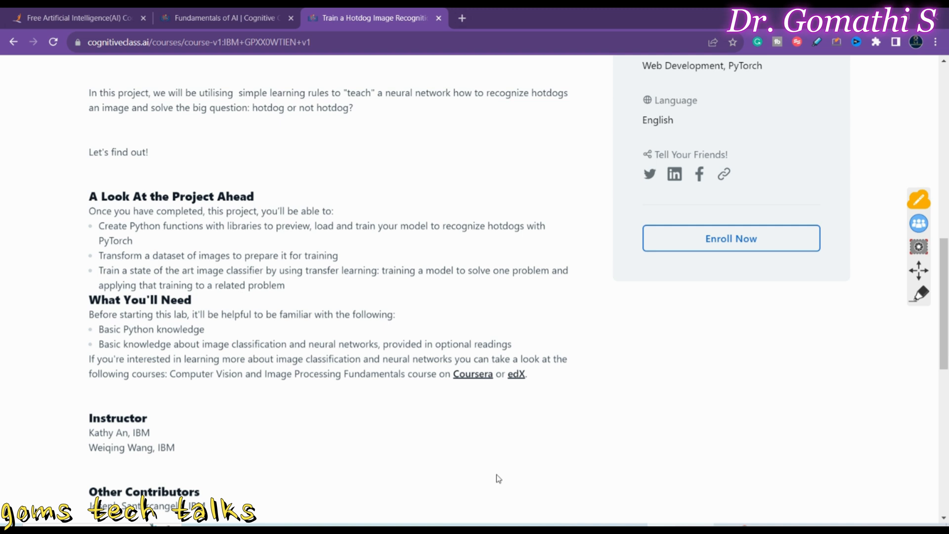
pyautogui.scroll(-3)
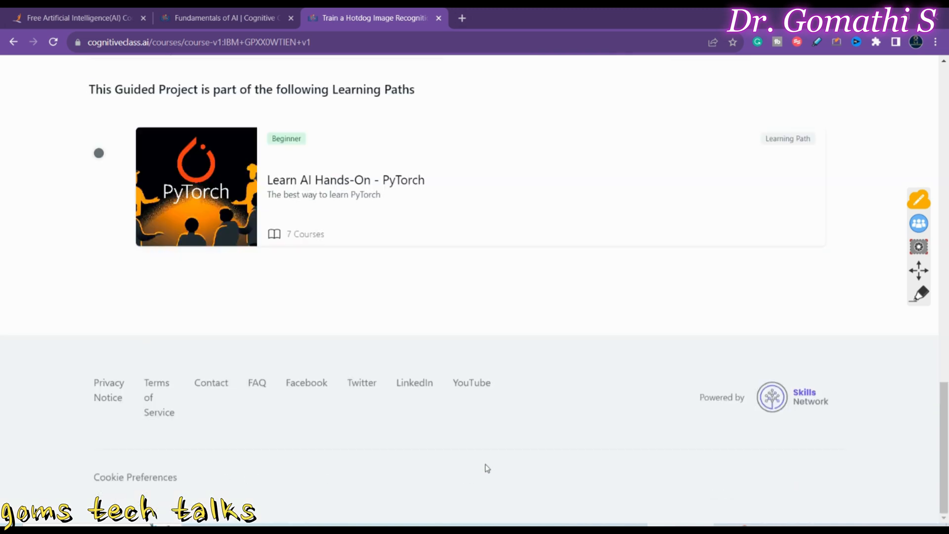
pyautogui.moveTo(483, 26)
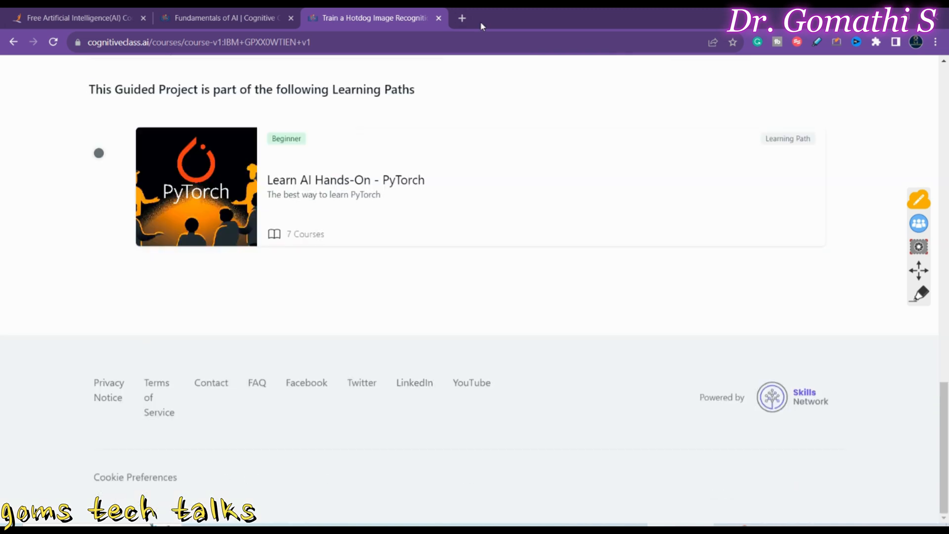
# Step: In a new tab, search for 'goms tech talks' to reach the YouTube channel
pyautogui.click(462, 18)
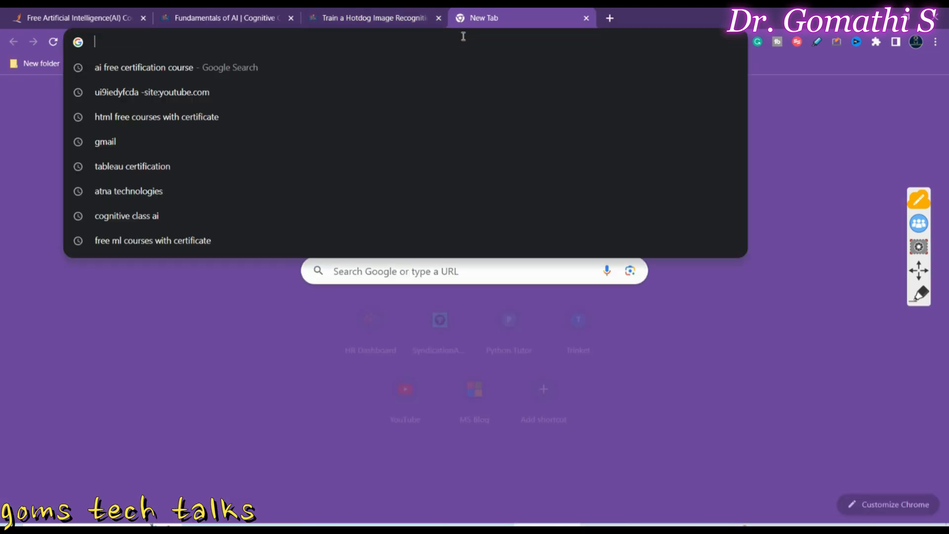
pyautogui.write('goms tech talks')
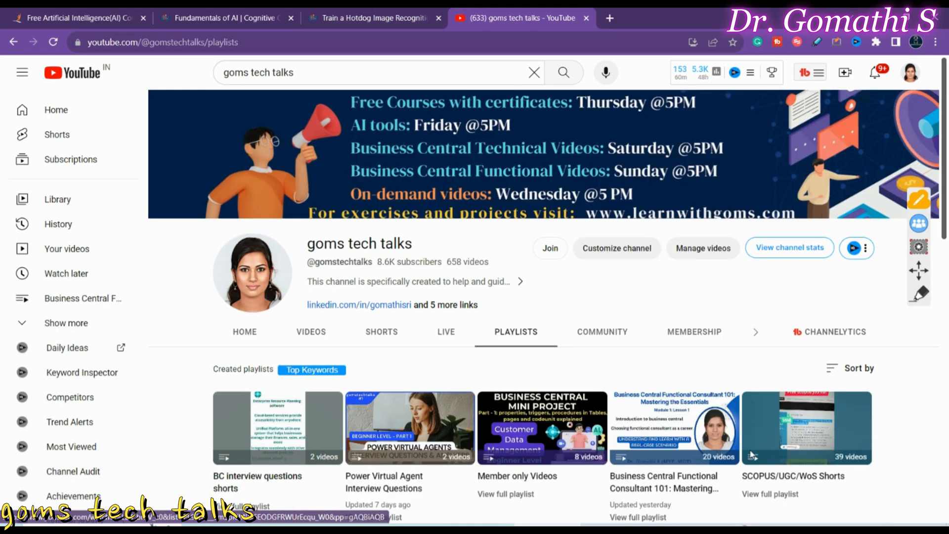
# Step: Browse down through all the channel's playlists
pyautogui.scroll(-3)
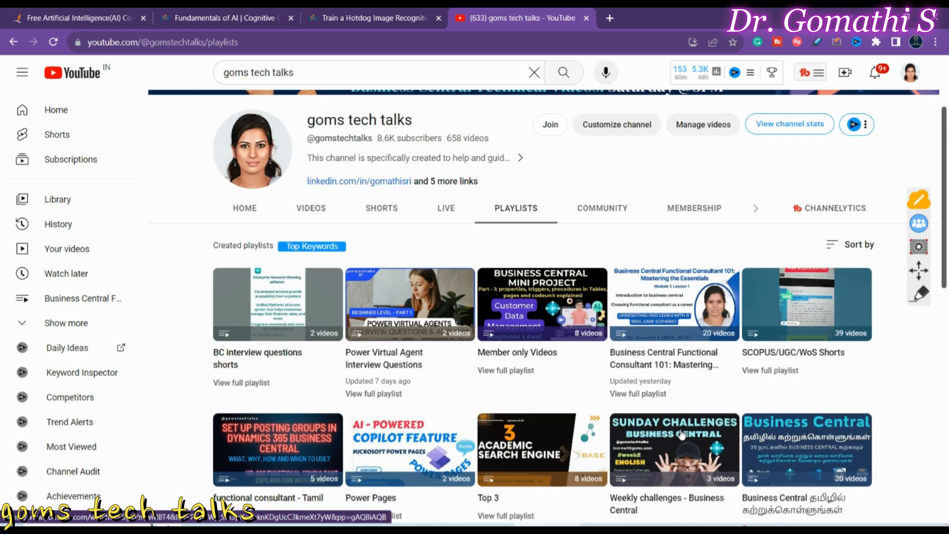
pyautogui.scroll(-3)
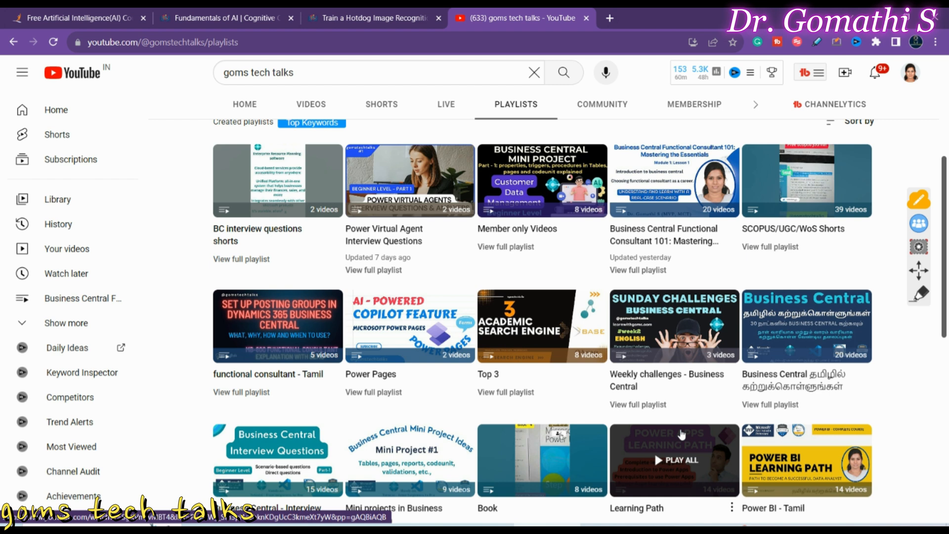
pyautogui.scroll(-3)
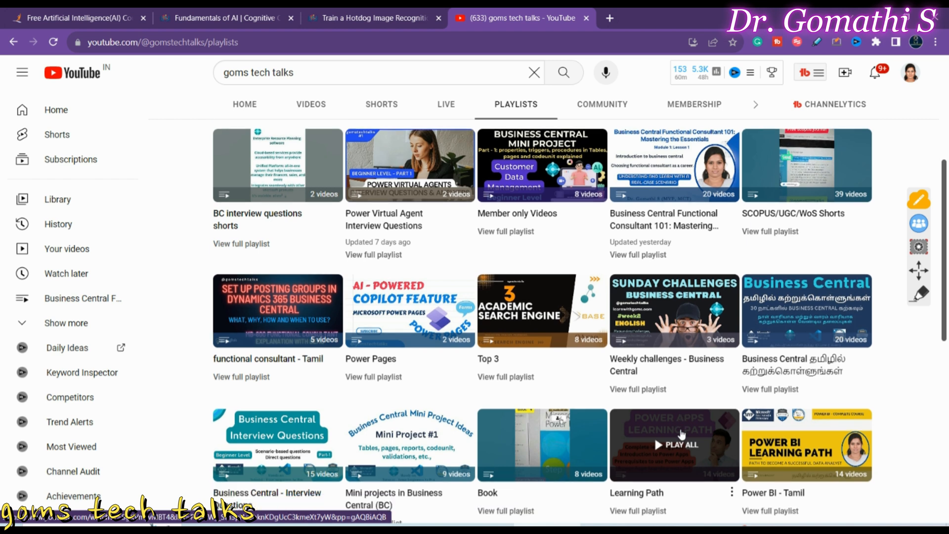
pyautogui.scroll(-3)
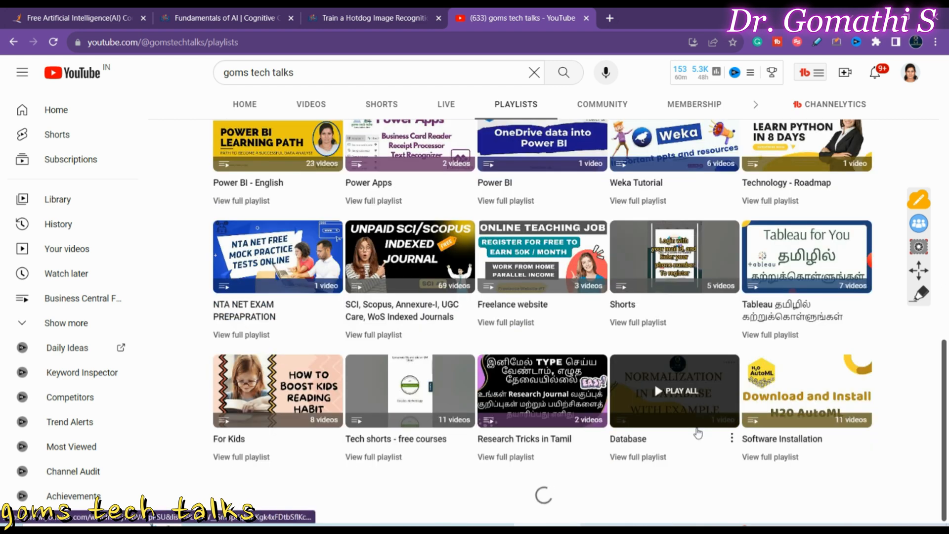
pyautogui.scroll(-3)
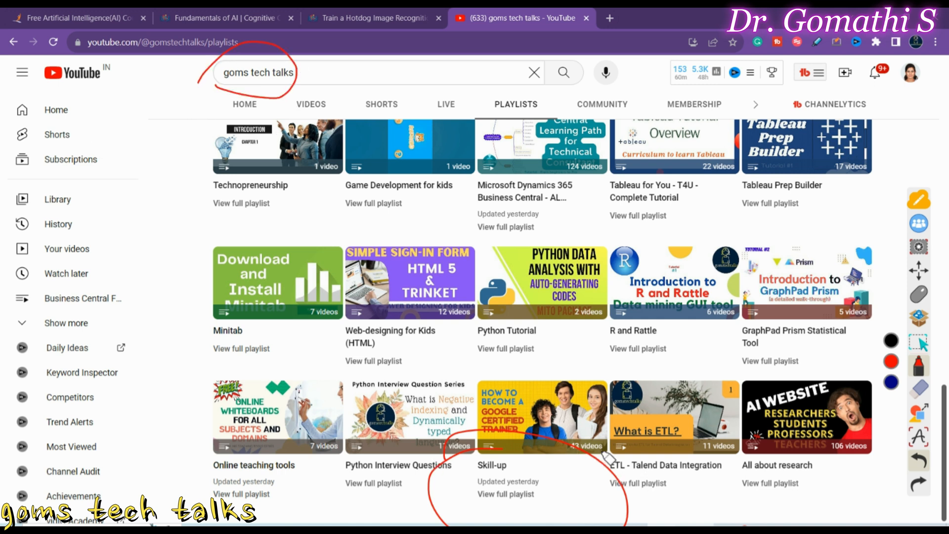
pyautogui.moveTo(611, 441)
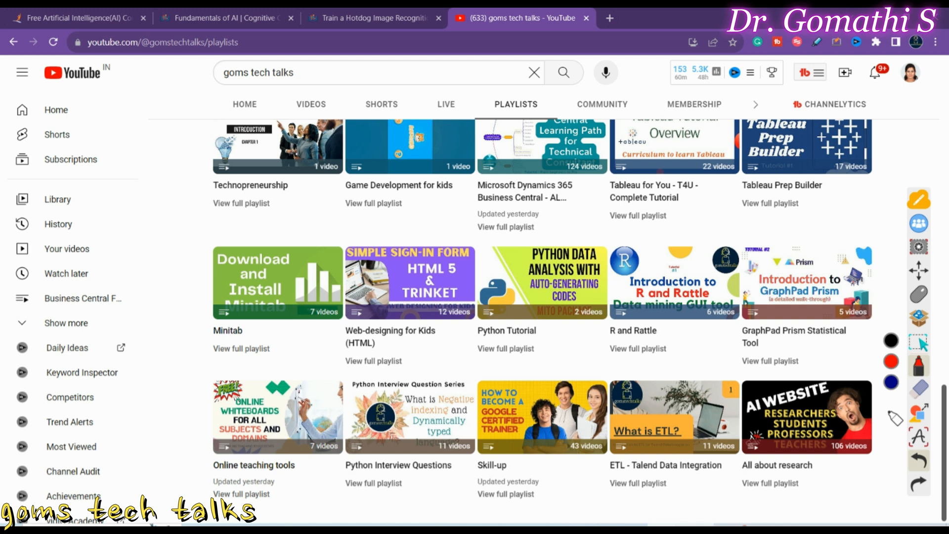
pyautogui.moveTo(918, 317)
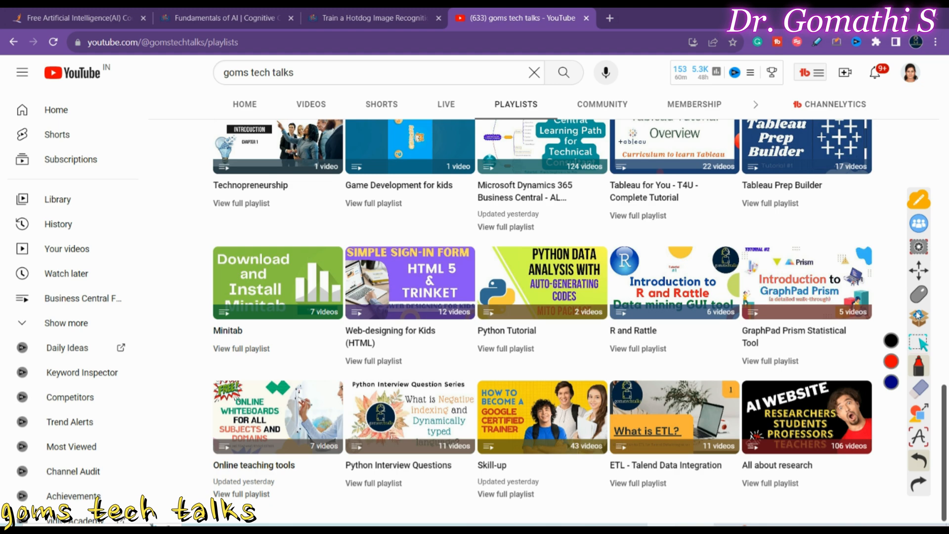